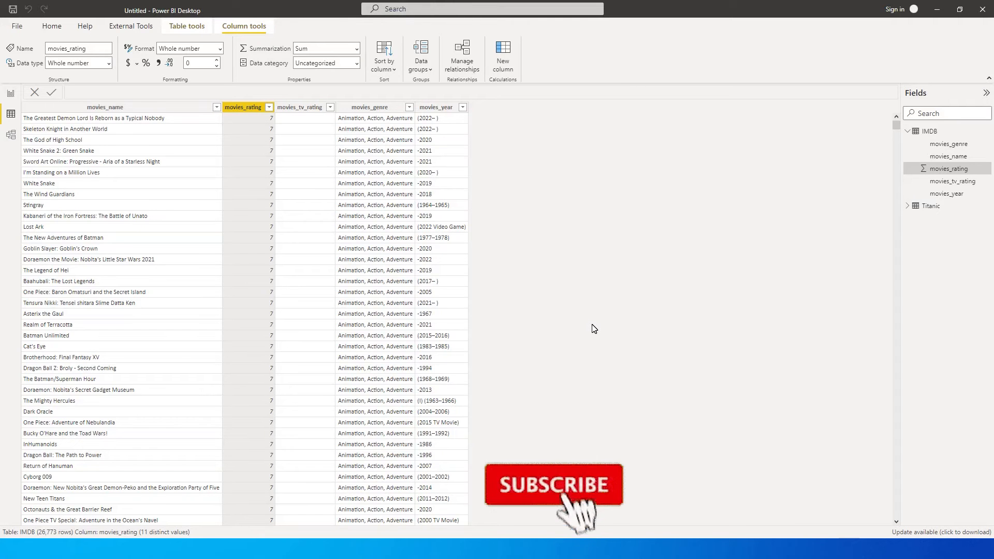
Review the movies_rating values 0–10 without filtering, then bring up the column's context options.
{"action": "left_click", "coordinate": [555, 485]}
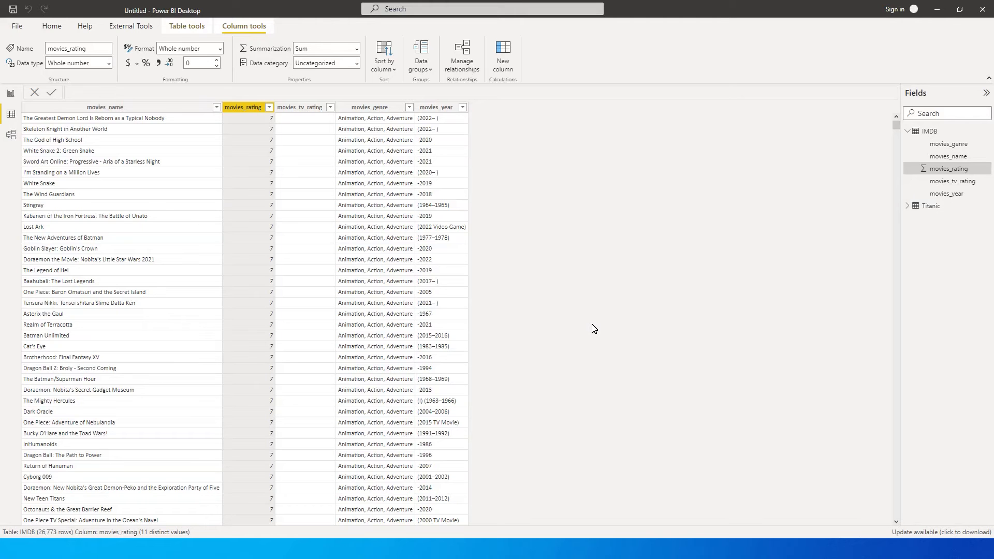
{"action": "mouse_move", "coordinate": [302, 196]}
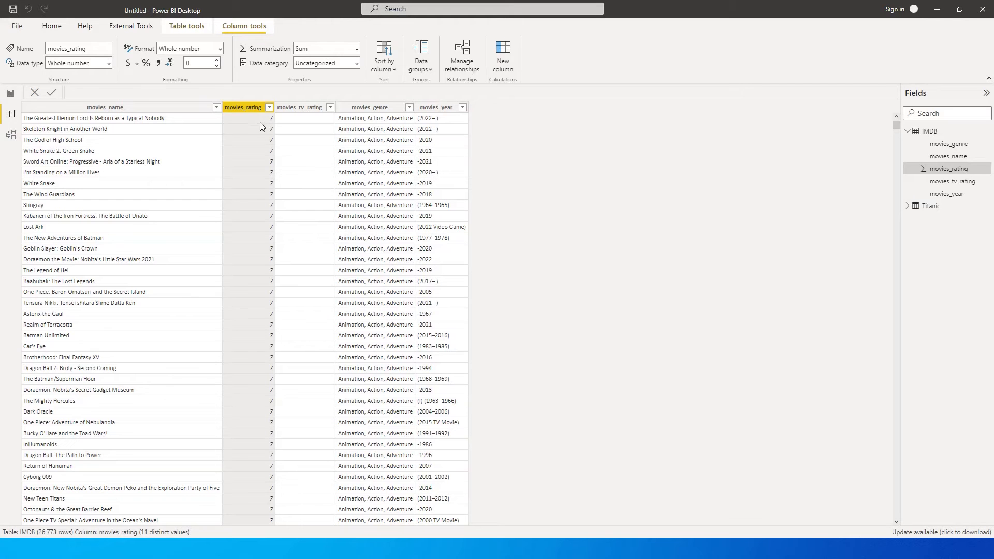
{"action": "right_click", "coordinate": [243, 107]}
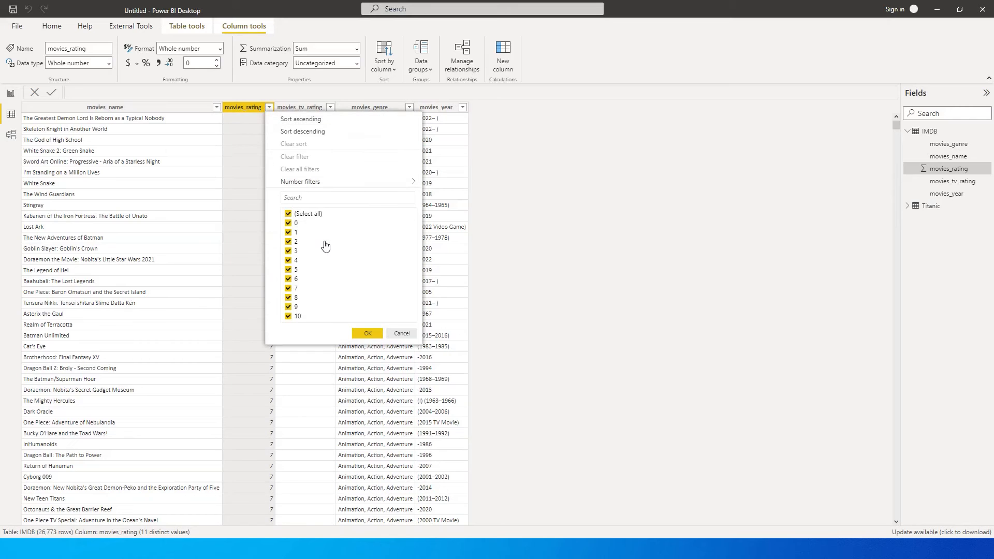
{"action": "mouse_move", "coordinate": [331, 255]}
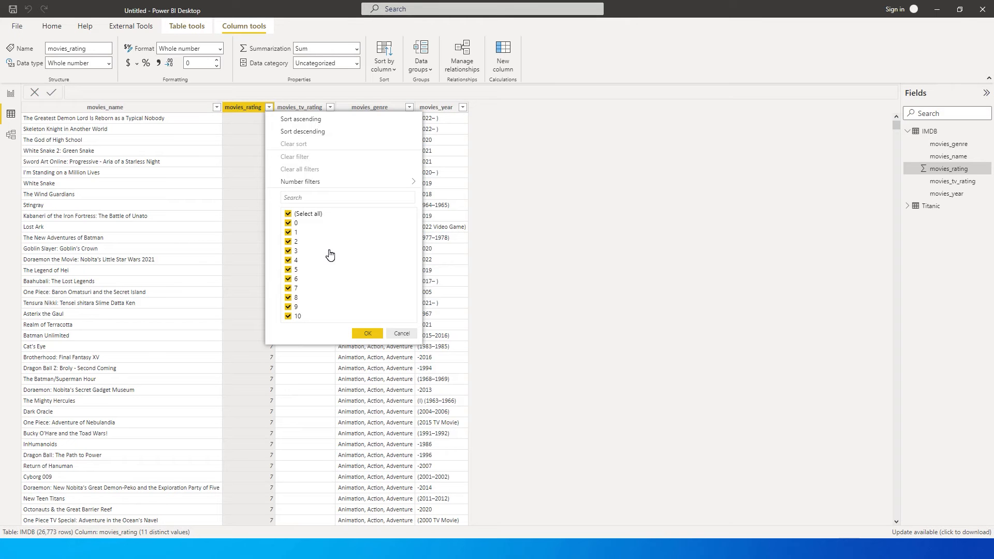
{"action": "left_click", "coordinate": [367, 333]}
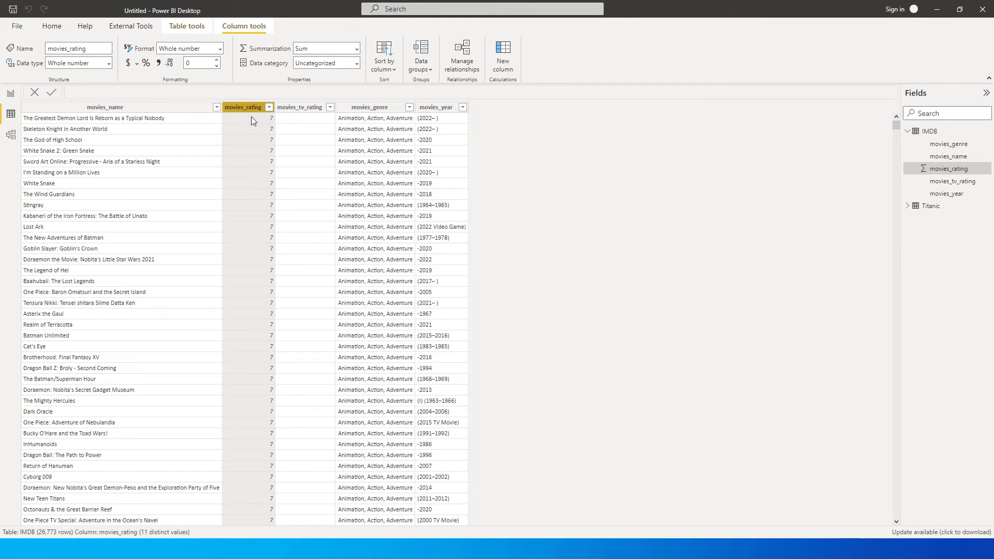
{"action": "left_click", "coordinate": [269, 107]}
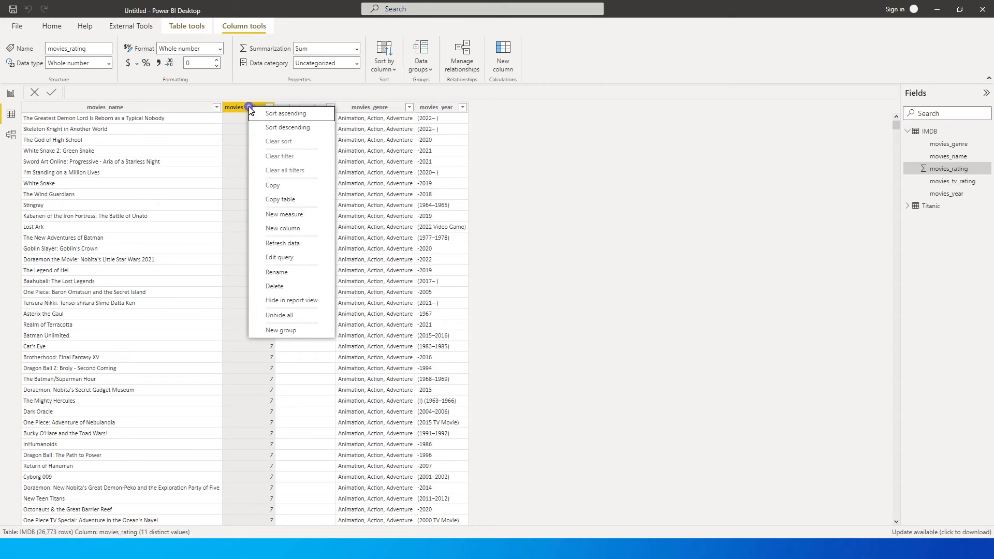
Start a new group on movies_rating and switch its group type from Bin to List.
{"action": "left_click", "coordinate": [281, 330]}
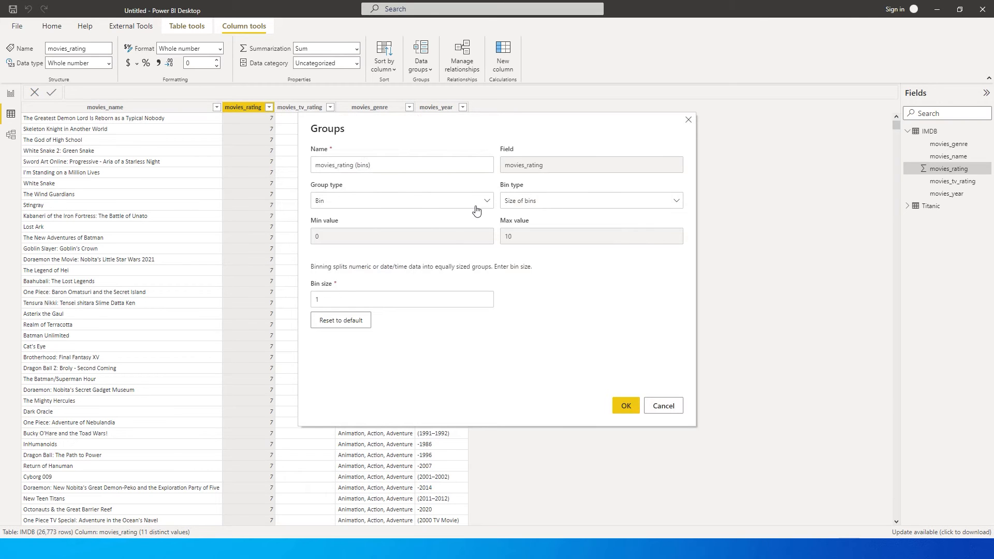
{"action": "left_click", "coordinate": [402, 201]}
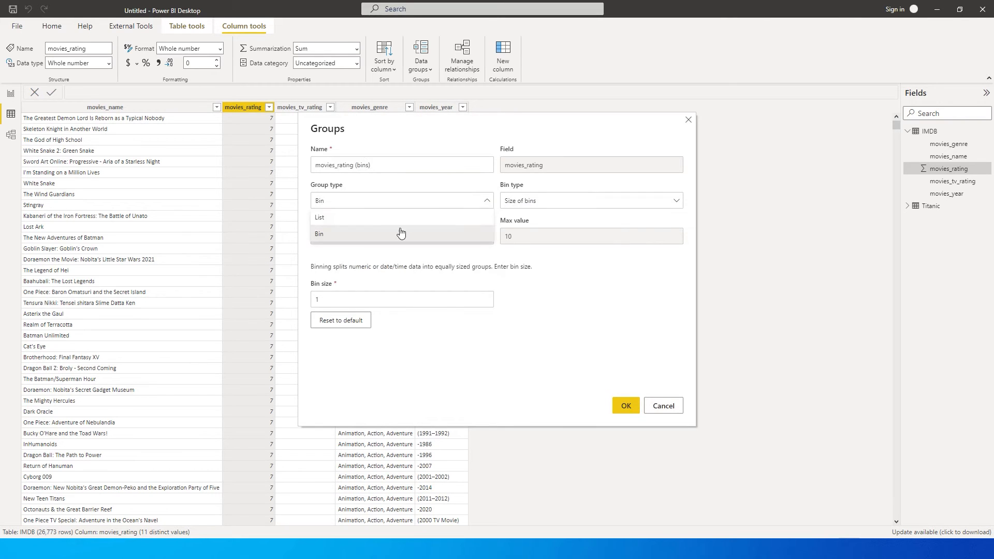
{"action": "left_click", "coordinate": [319, 217]}
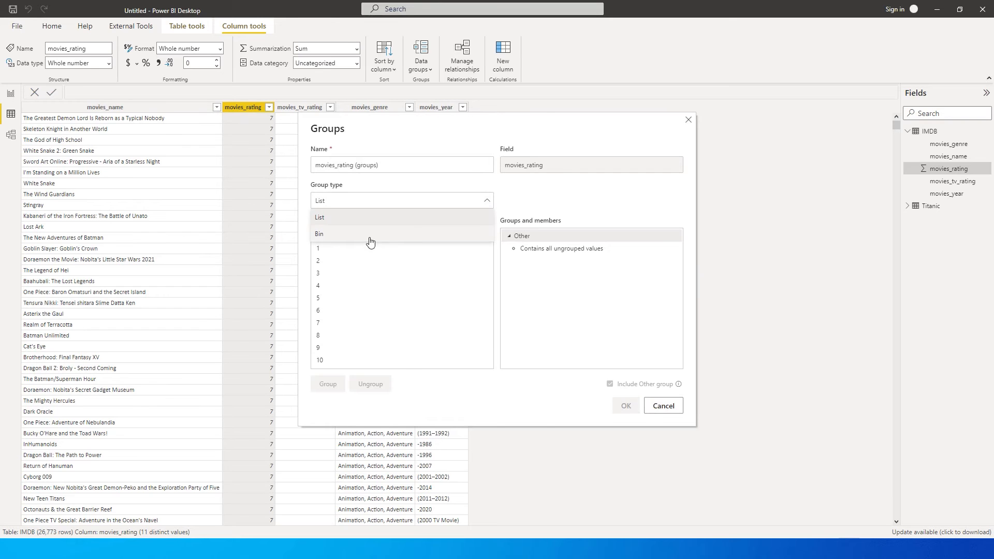
{"action": "mouse_move", "coordinate": [334, 220]}
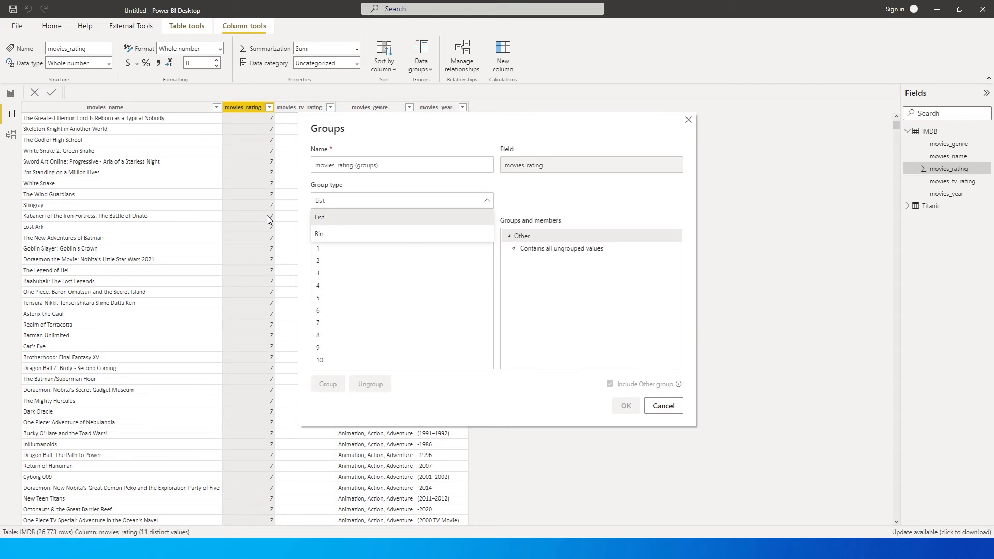
{"action": "mouse_move", "coordinate": [348, 228]}
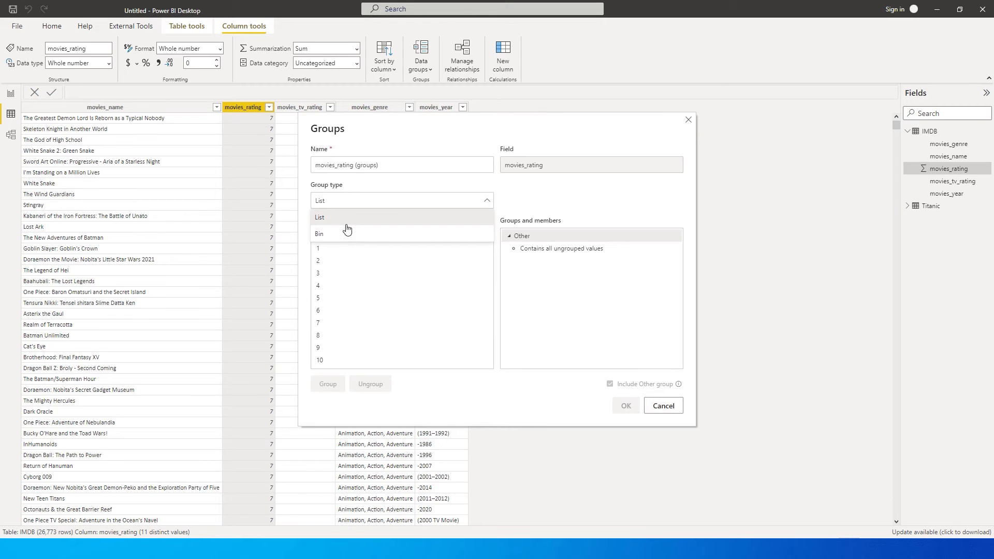
{"action": "mouse_move", "coordinate": [158, 145]}
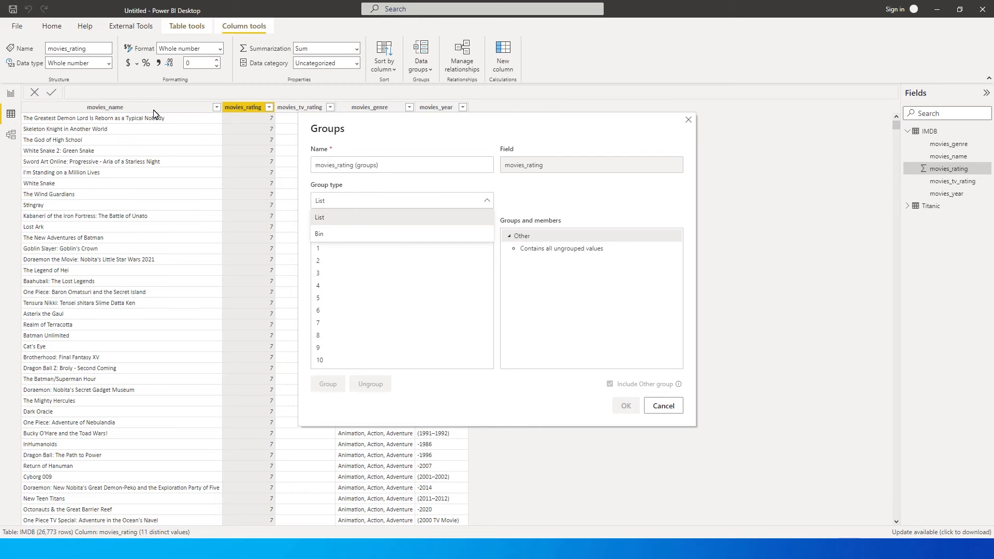
{"action": "mouse_move", "coordinate": [159, 119]}
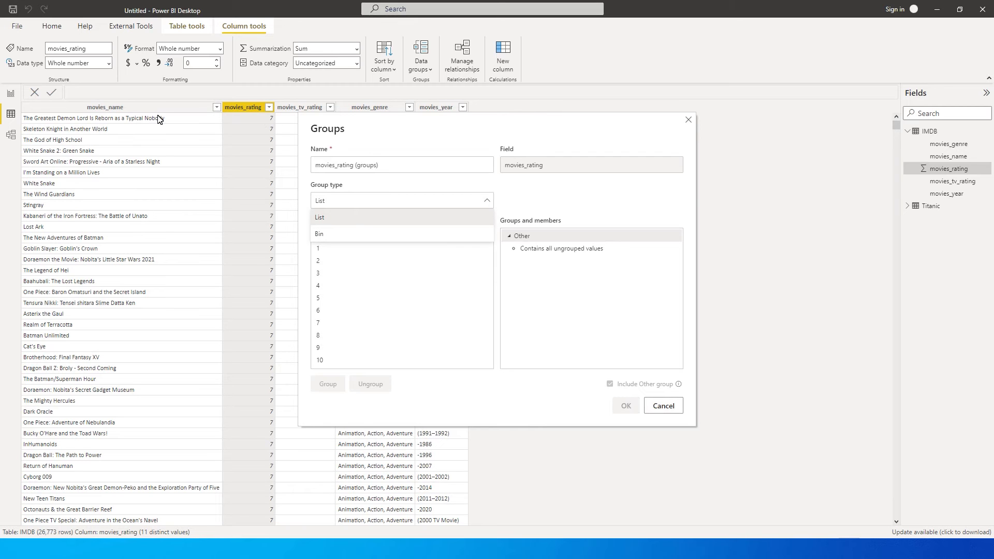
{"action": "mouse_move", "coordinate": [326, 220]}
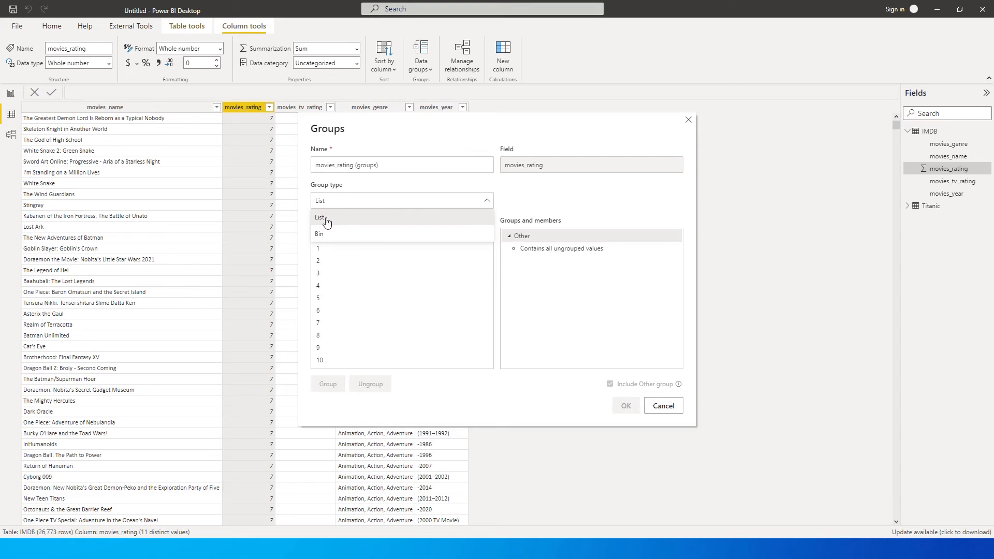
{"action": "mouse_move", "coordinate": [334, 235]}
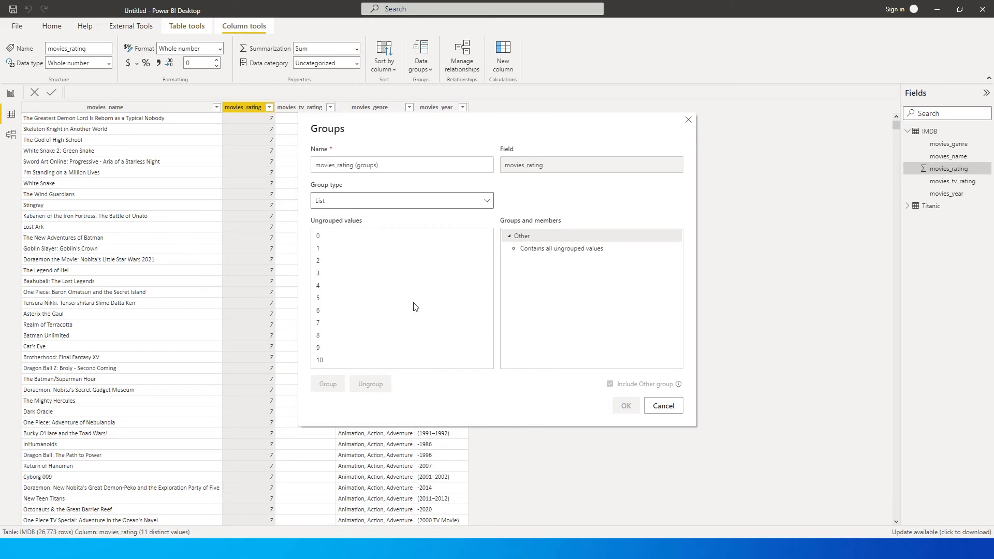
{"action": "mouse_move", "coordinate": [327, 340]}
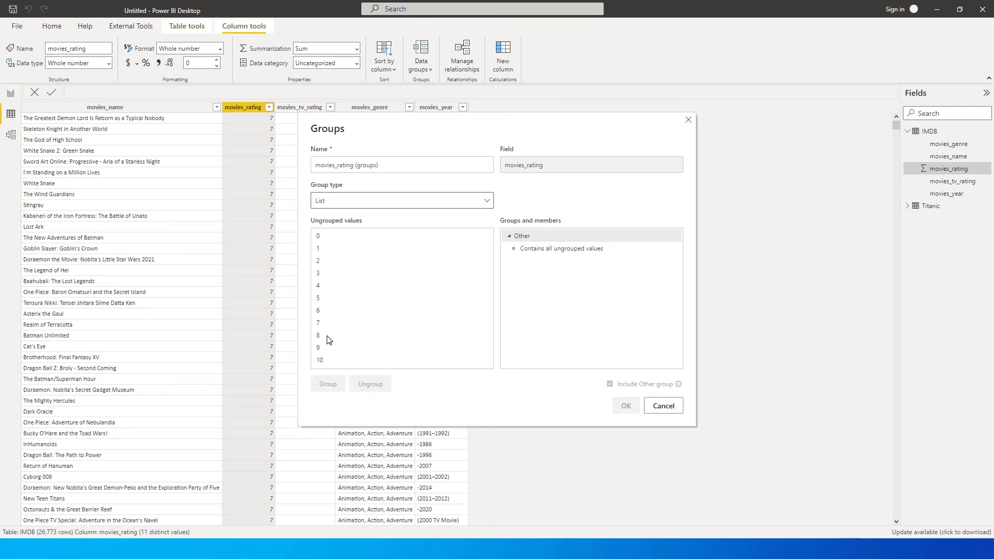
Group ratings 8–10 as Best Performing Movies and 5–7 as Avg Performing Movies.
{"action": "left_click", "coordinate": [318, 335]}
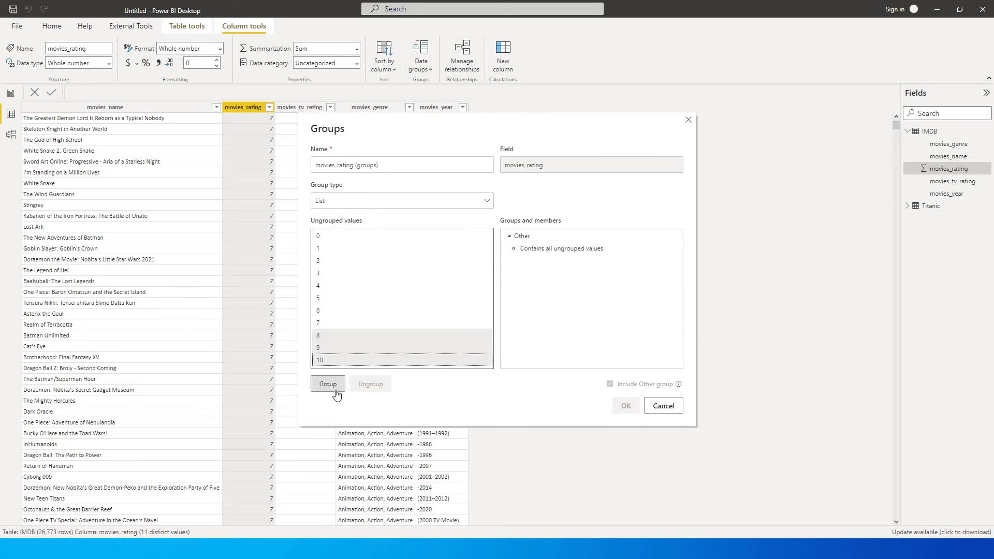
{"action": "left_click", "coordinate": [327, 383]}
{"action": "type", "text": "W"}
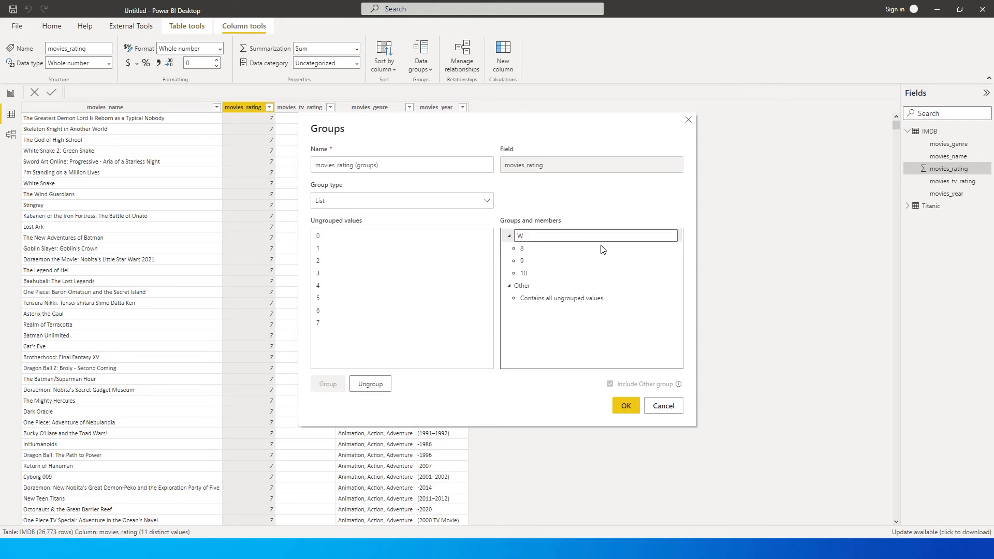
{"action": "type", "text": "Best Performing Movies"}
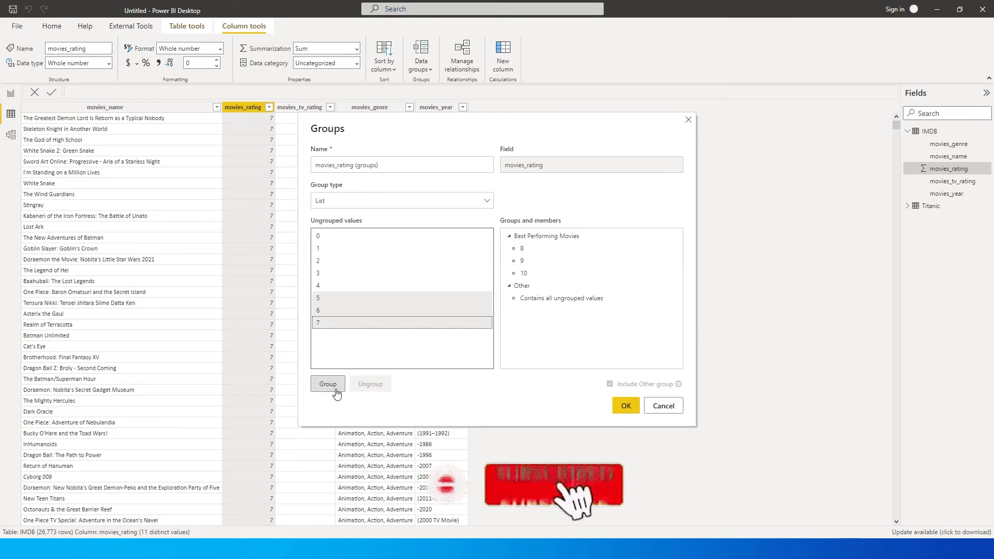
{"action": "left_click", "coordinate": [327, 383]}
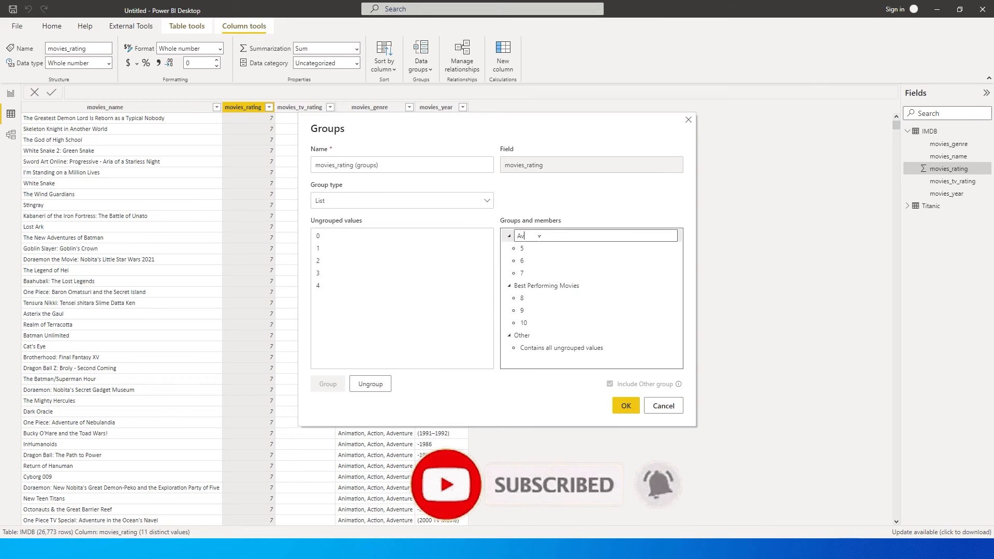
Group ratings 1–4 as Worst Performing Movies and rating 0 as Not Rated.
{"action": "left_click", "coordinate": [327, 383]}
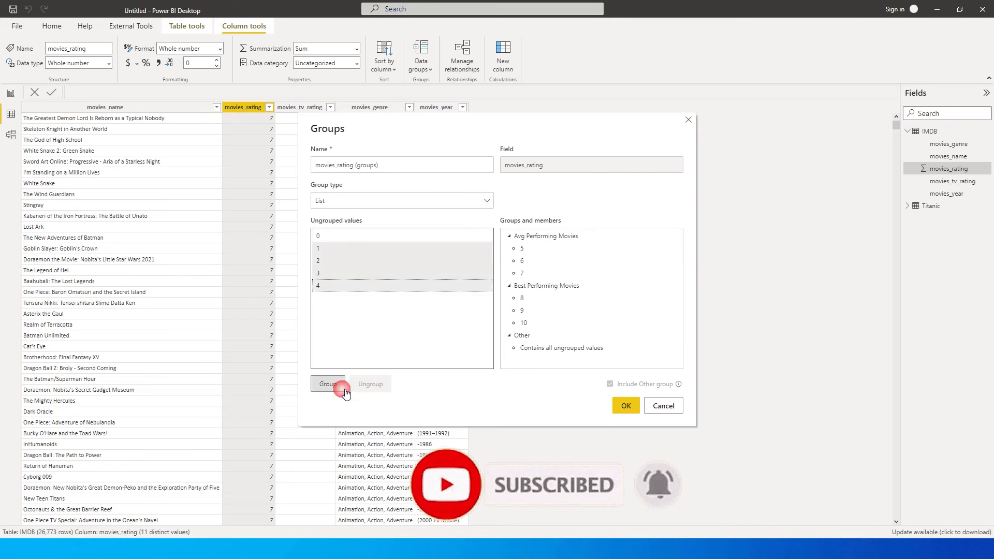
{"action": "left_click", "coordinate": [327, 383]}
{"action": "type", "text": "Worst Performing Movies"}
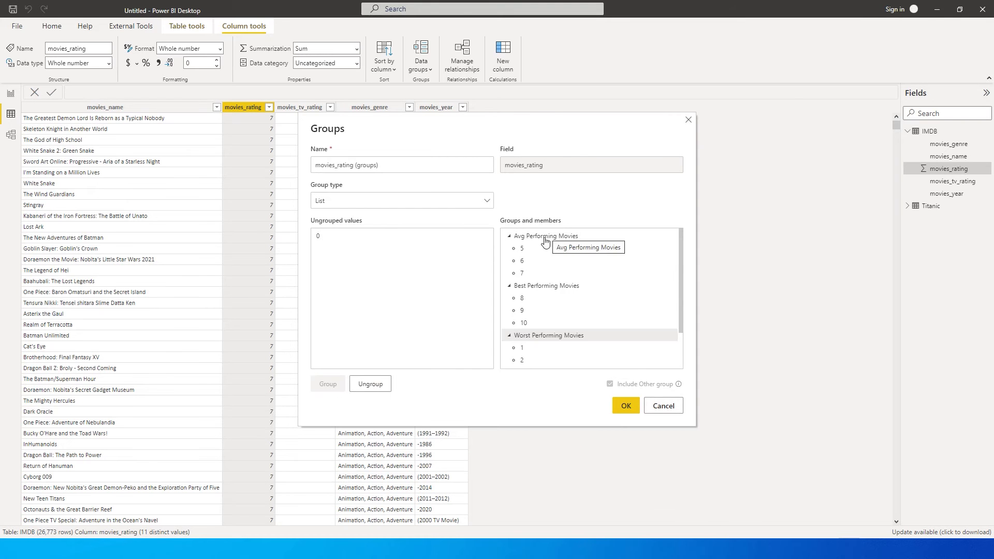
{"action": "left_click", "coordinate": [318, 236]}
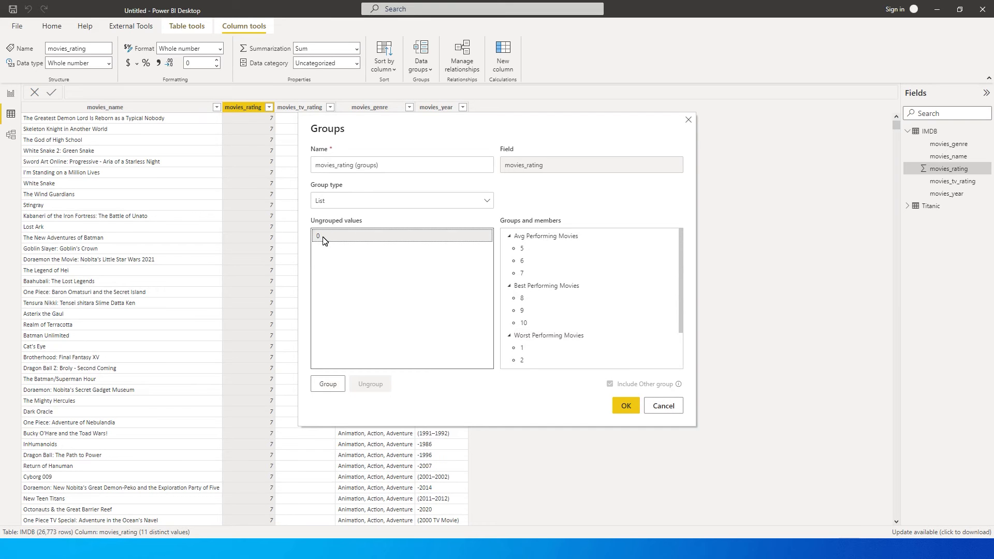
{"action": "left_click", "coordinate": [327, 384]}
{"action": "type", "text": "Not Rated"}
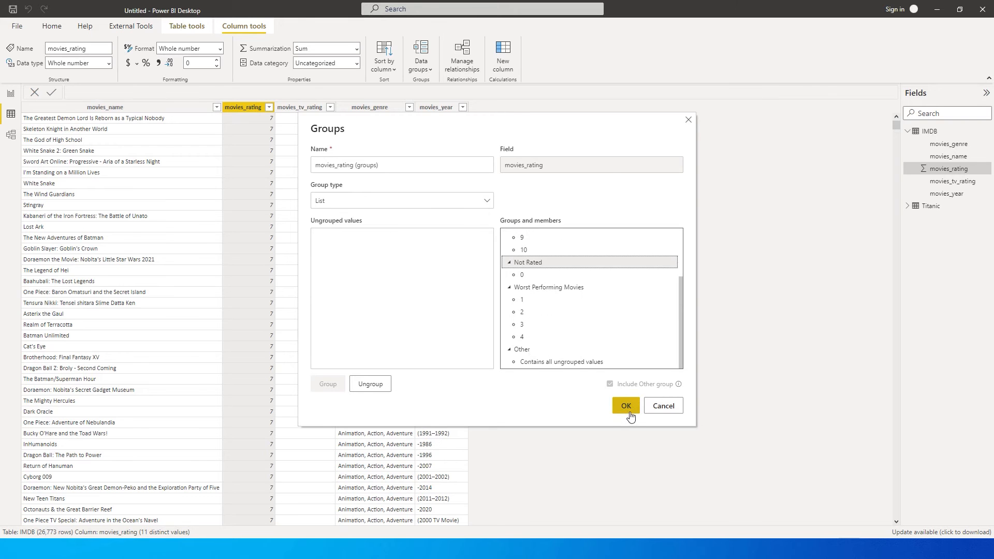
Create the movies_rating (groups) column and filter it to Best Performing Movies only.
{"action": "left_click", "coordinate": [627, 406]}
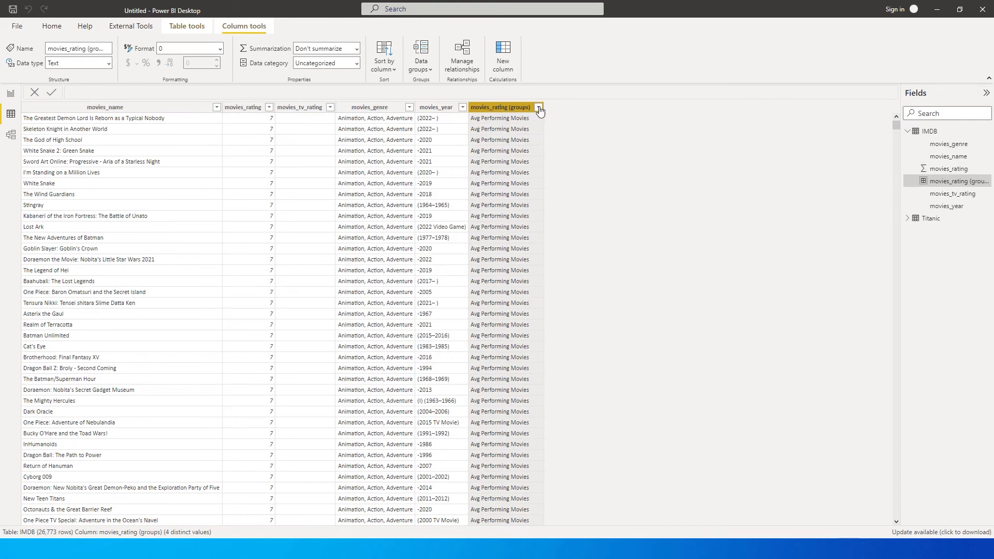
{"action": "left_click", "coordinate": [538, 107]}
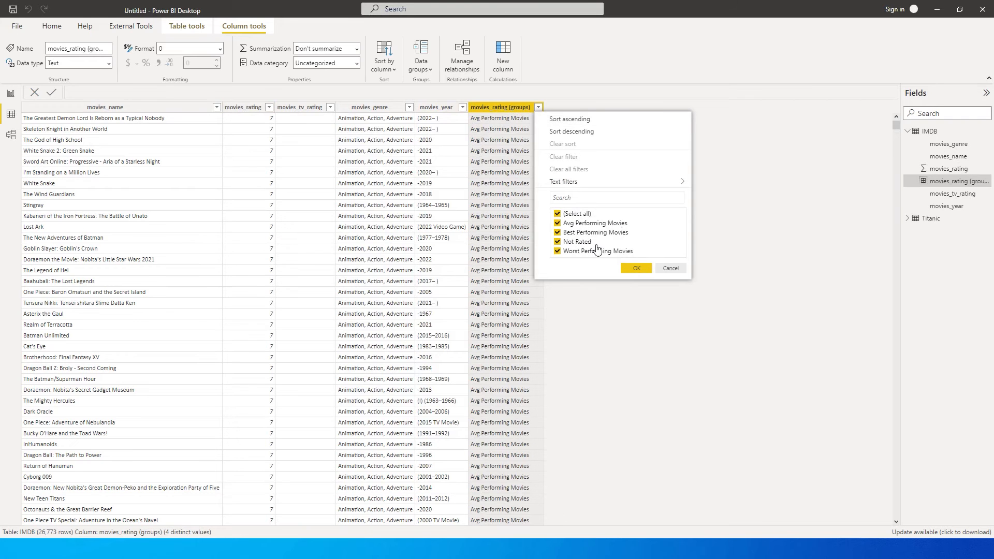
{"action": "left_click", "coordinate": [557, 213]}
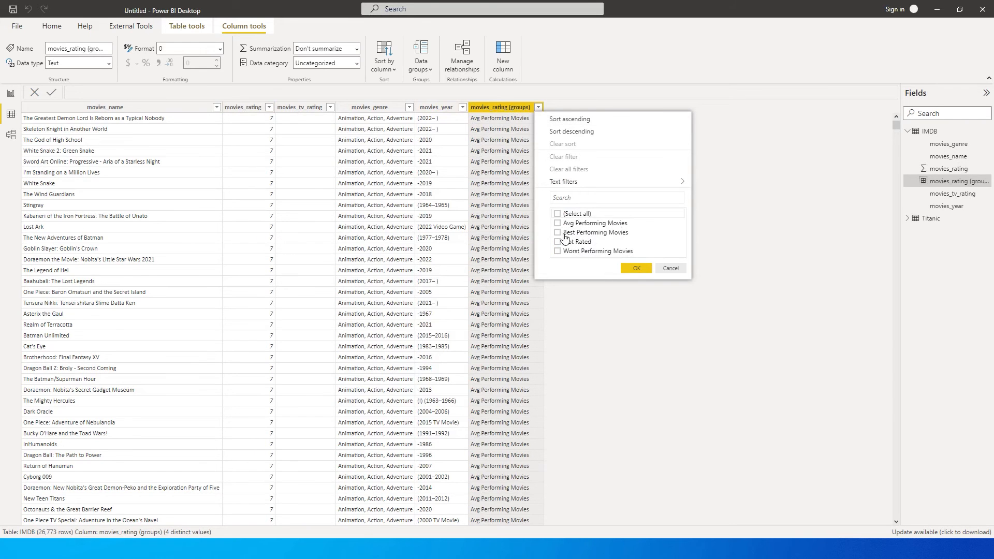
{"action": "left_click", "coordinate": [636, 269]}
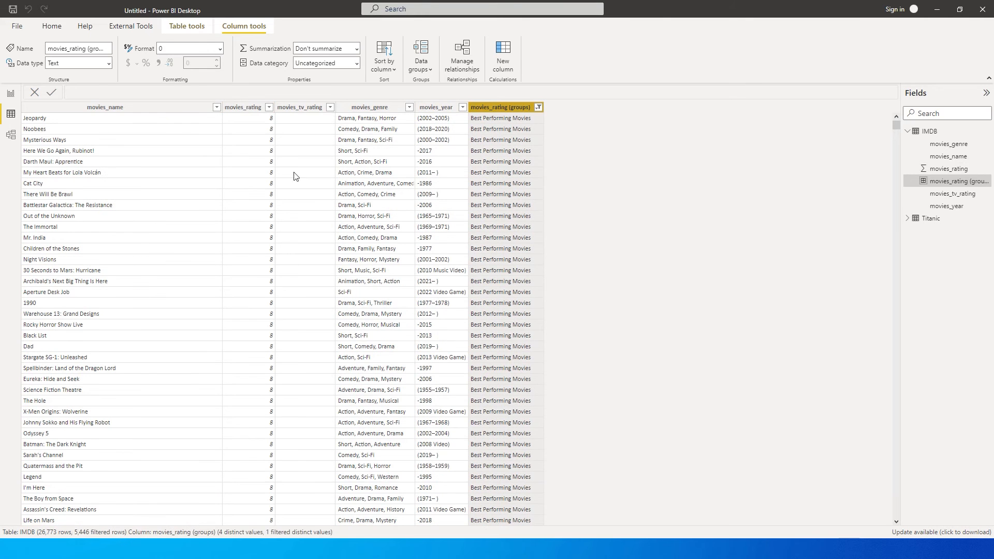
{"action": "left_click", "coordinate": [267, 107]}
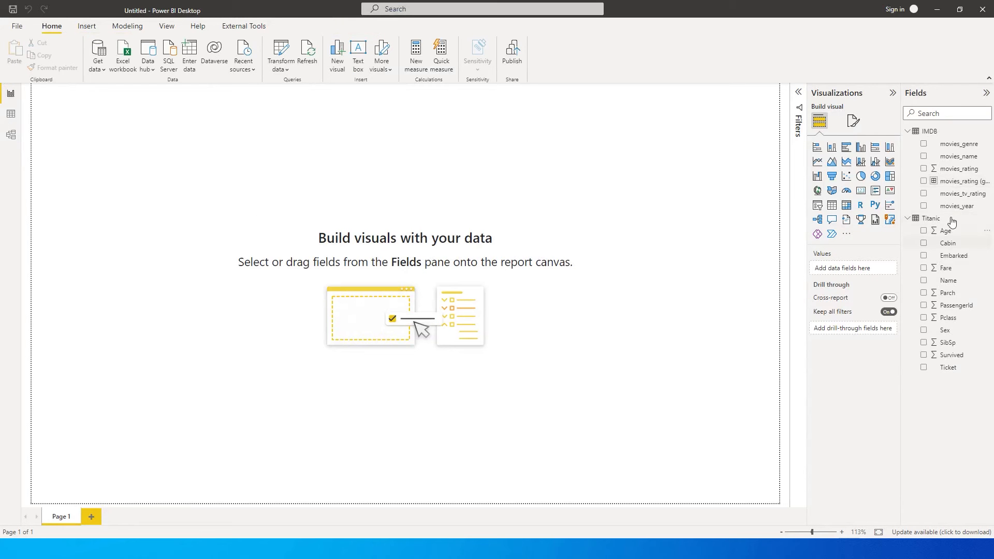
Add movies_rating to the table visual summarized as Count per rating group.
{"action": "left_click", "coordinate": [923, 180]}
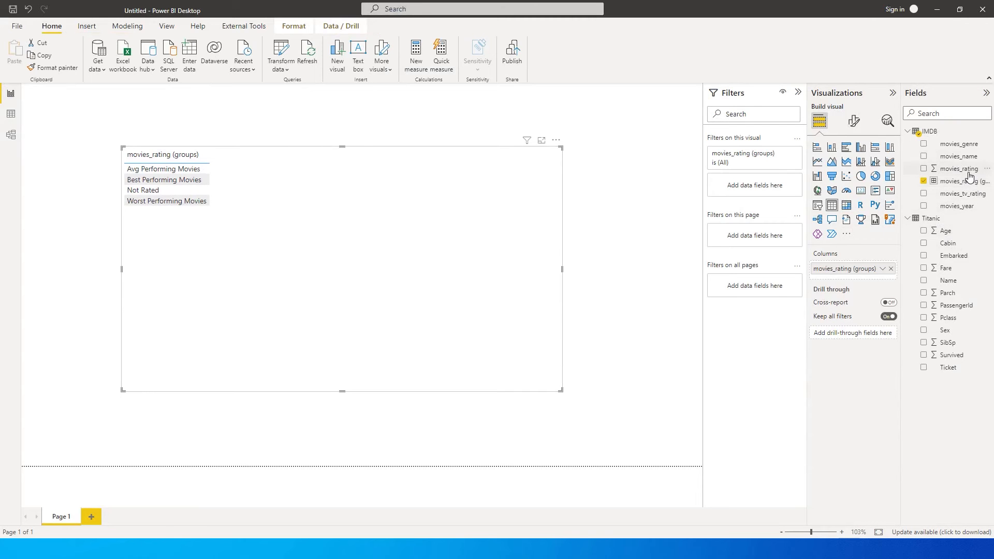
{"action": "left_click", "coordinate": [924, 167]}
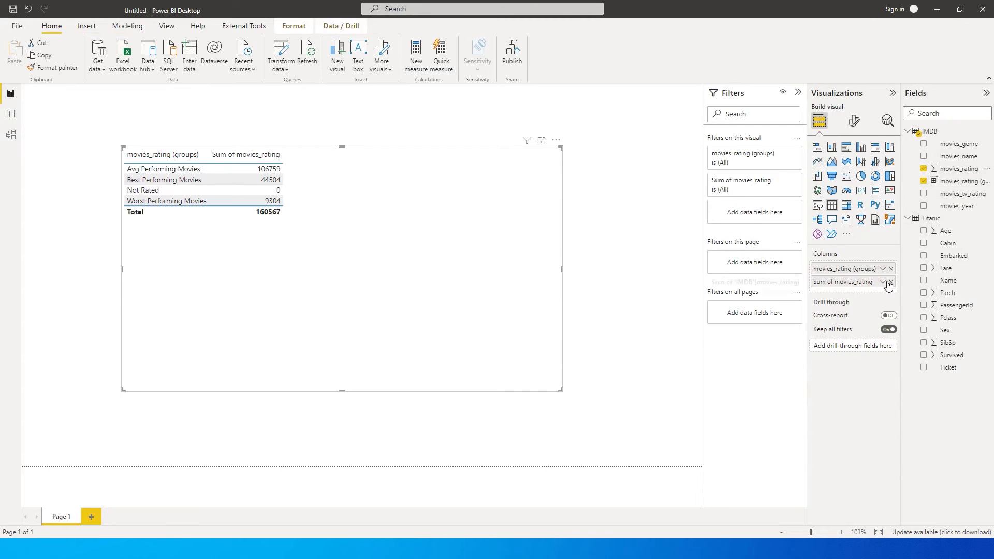
{"action": "left_click", "coordinate": [889, 282]}
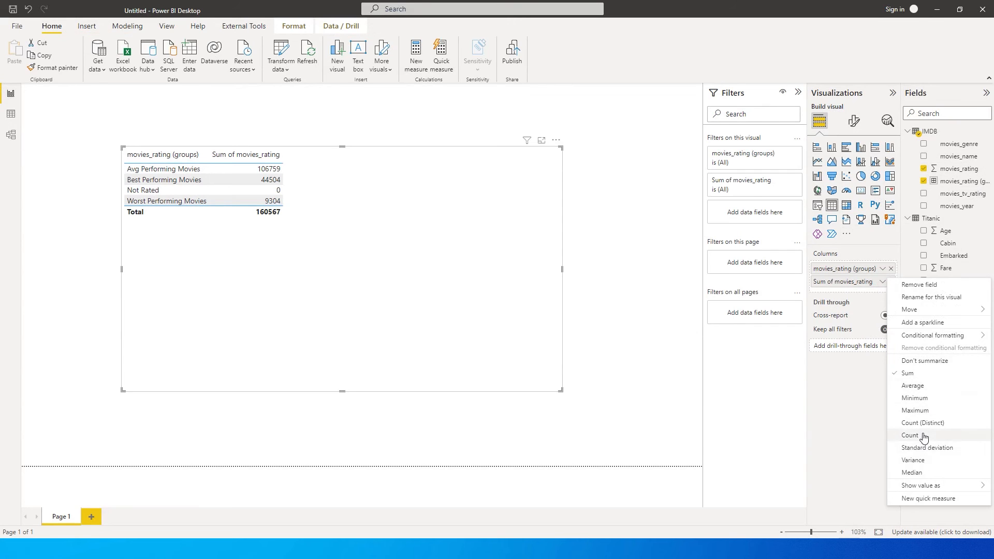
{"action": "left_click", "coordinate": [909, 435]}
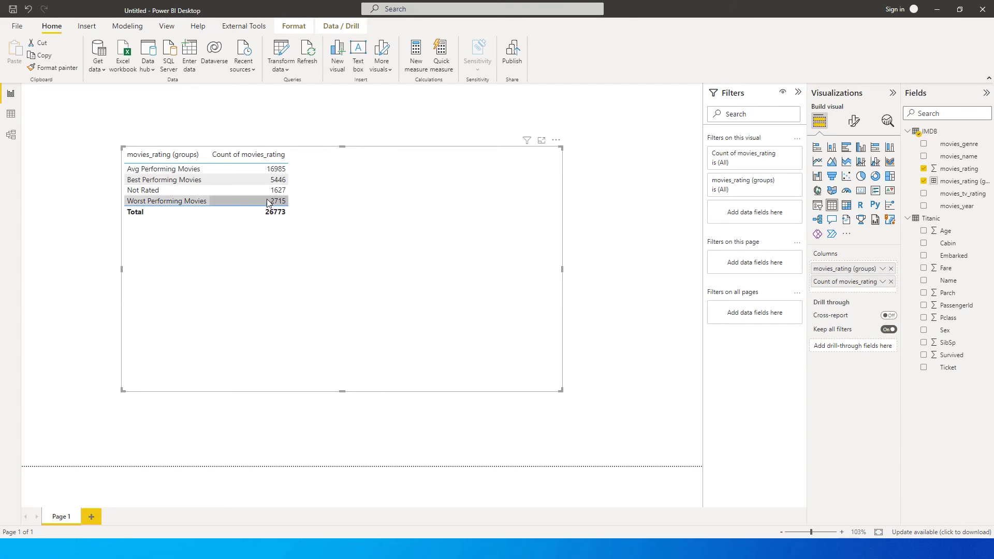
{"action": "mouse_move", "coordinate": [277, 205]}
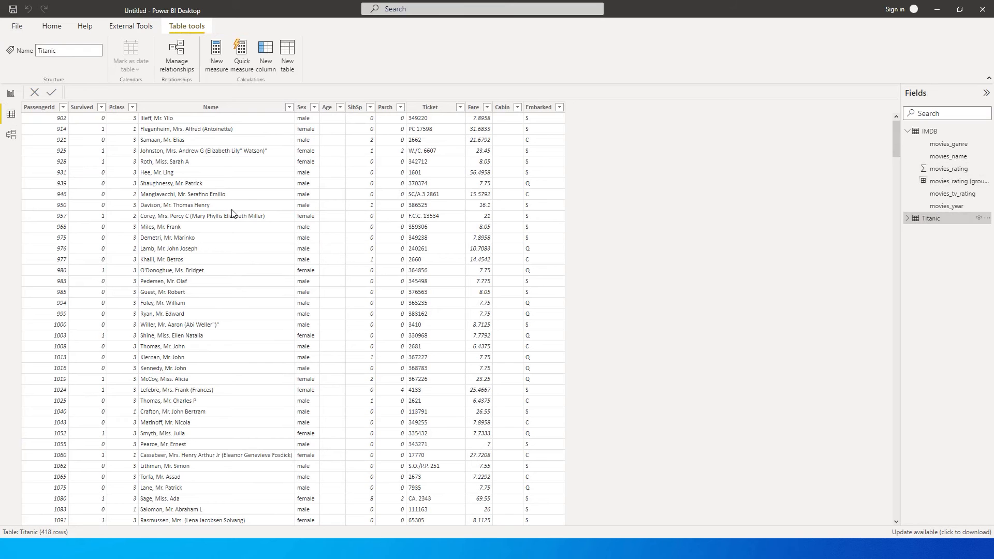
{"action": "mouse_move", "coordinate": [383, 120]}
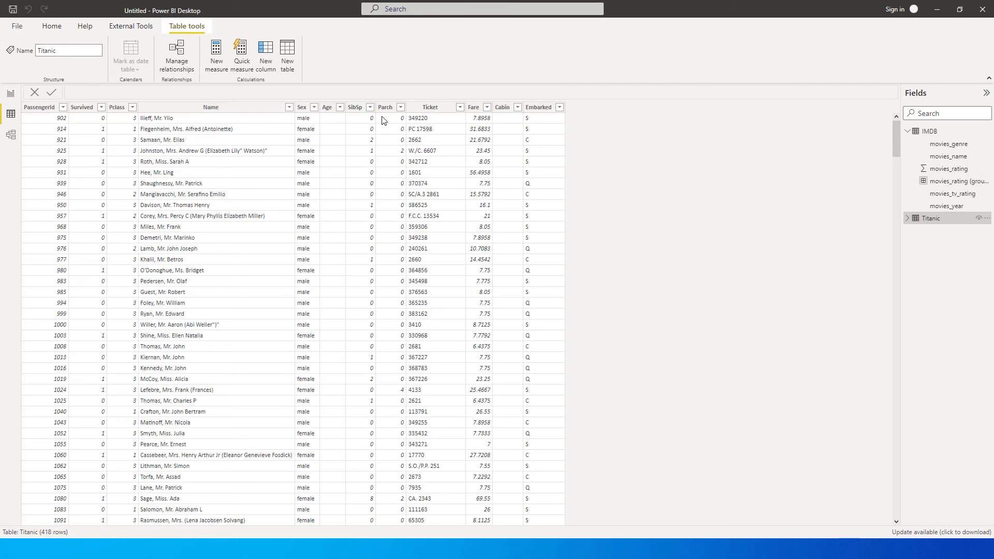
Check the Age column's filter list and cancel a trial New group on Age.
{"action": "left_click", "coordinate": [337, 107]}
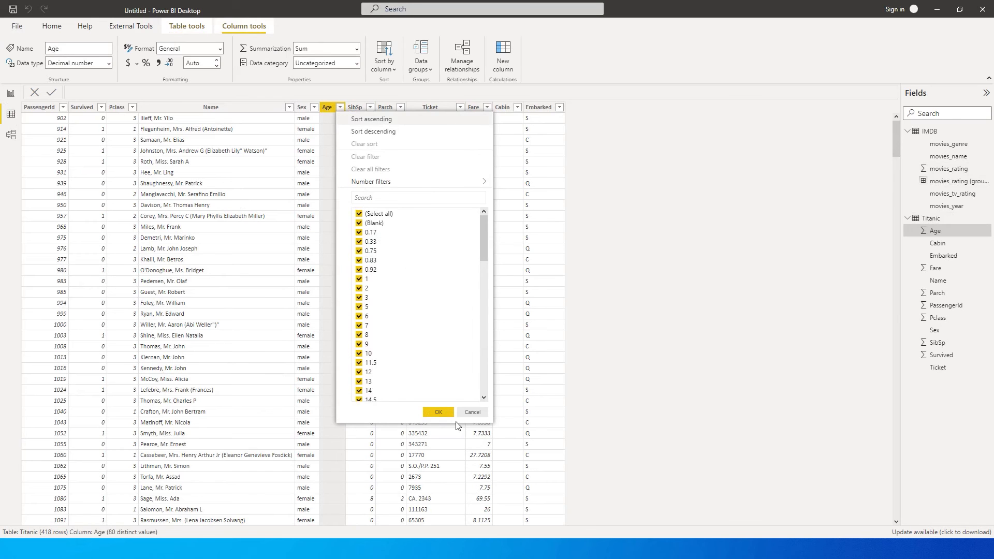
{"action": "left_click", "coordinate": [438, 413]}
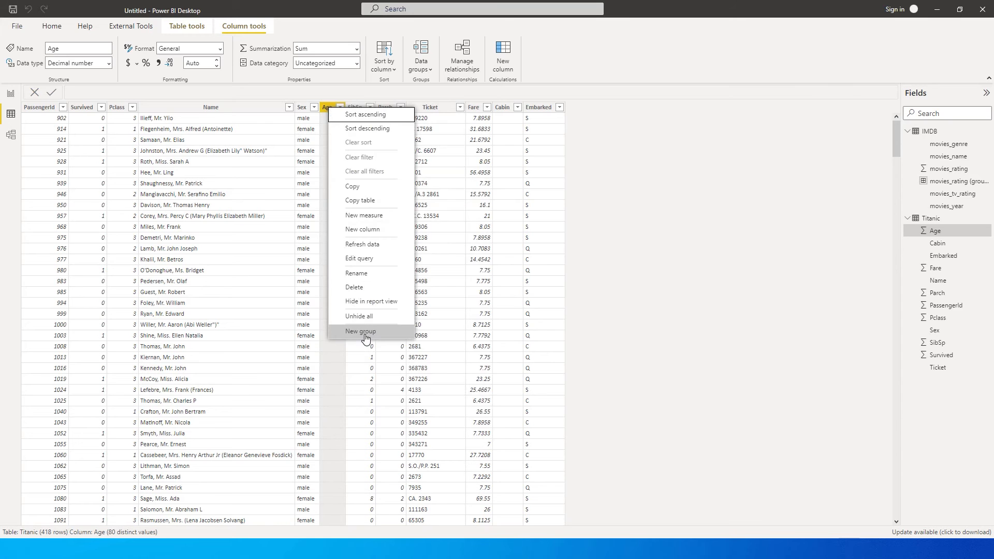
{"action": "left_click", "coordinate": [360, 331]}
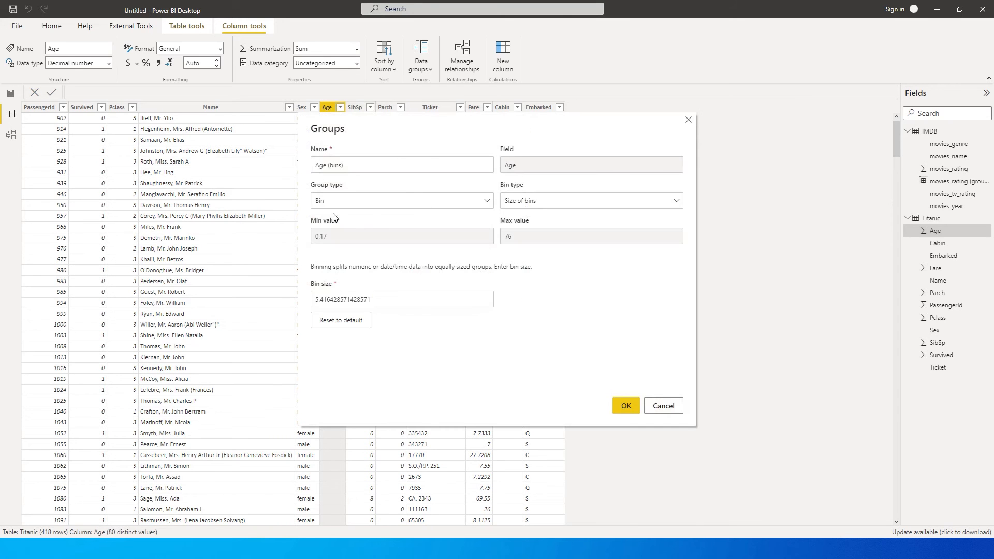
{"action": "left_click", "coordinate": [663, 406]}
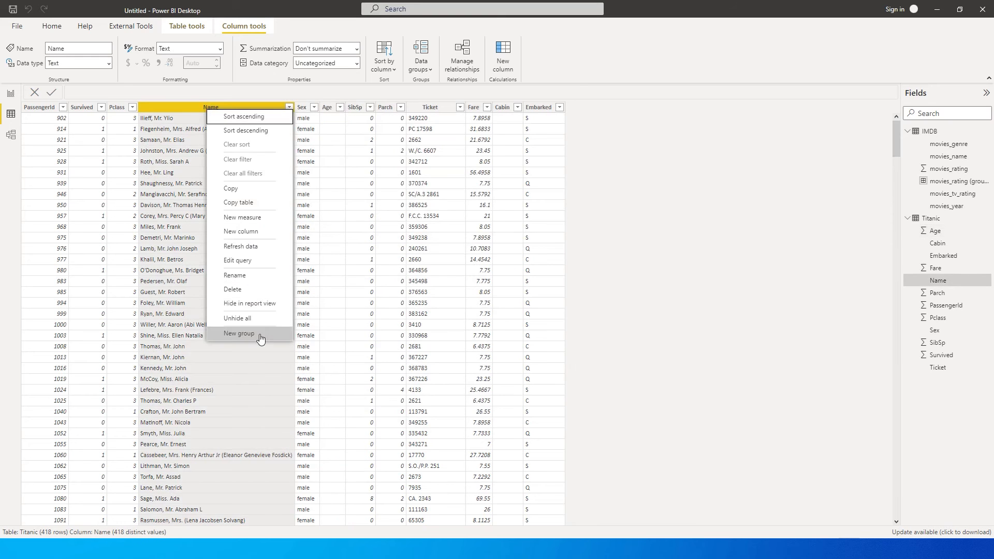
Create a Name (groups) column with ten passengers in Top 10 Members and an Other group.
{"action": "left_click", "coordinate": [239, 334]}
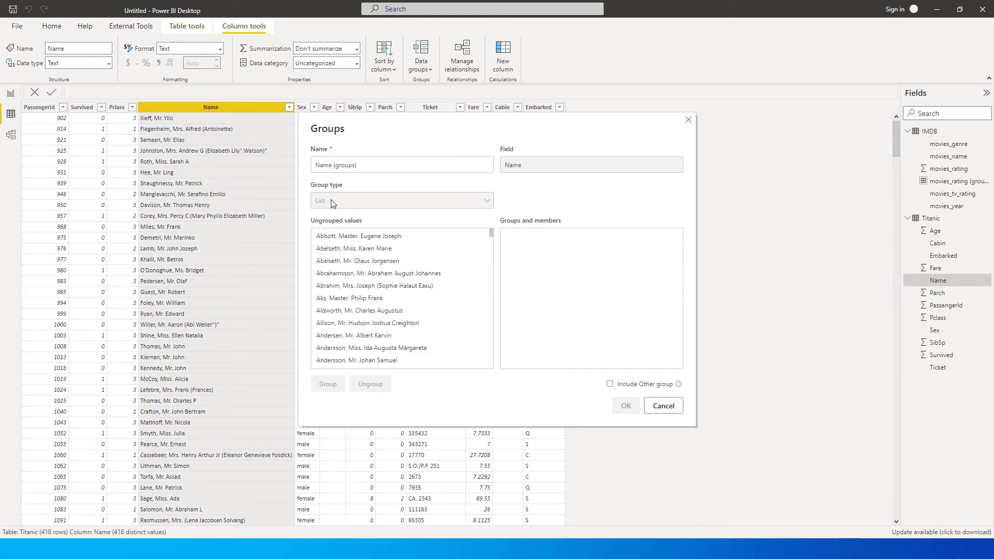
{"action": "mouse_move", "coordinate": [334, 203]}
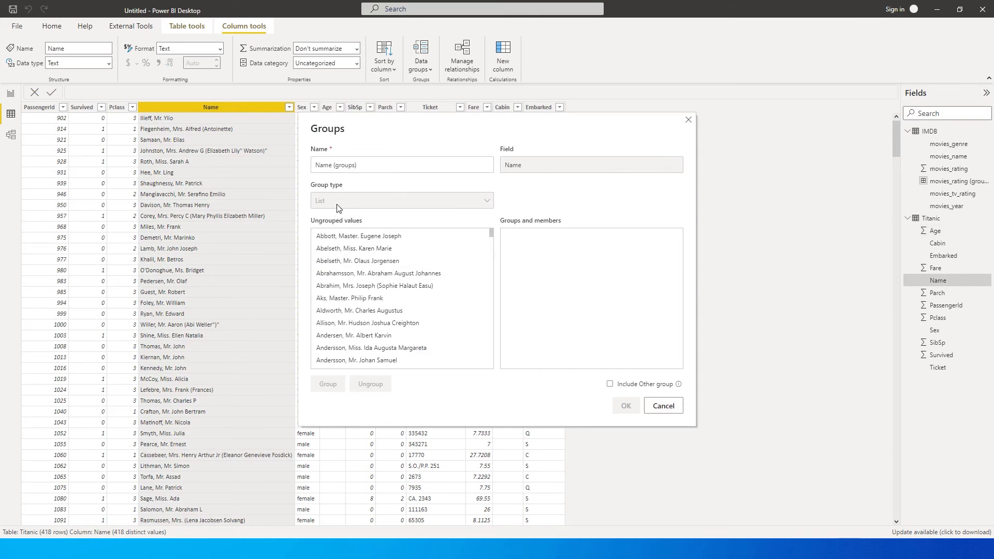
{"action": "left_click", "coordinate": [358, 236]}
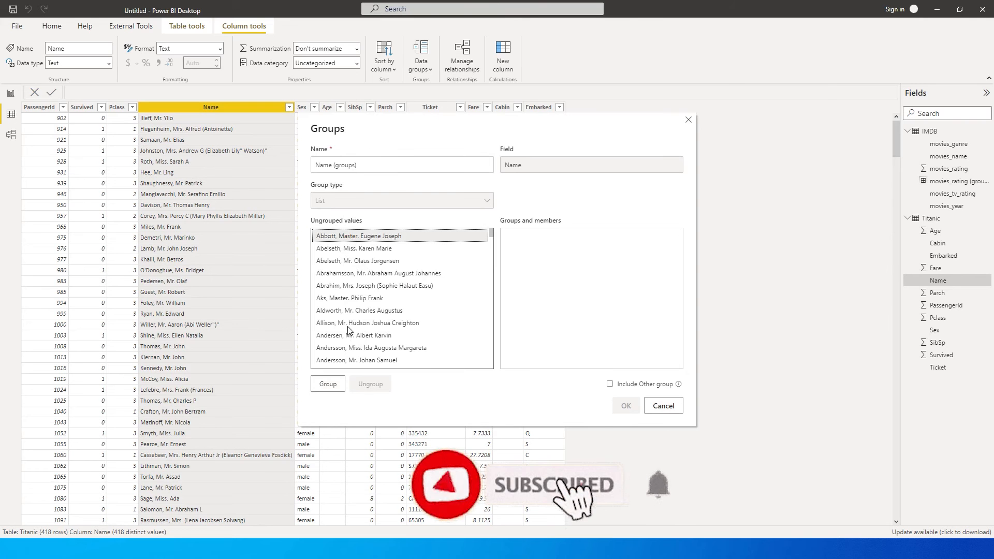
{"action": "left_click", "coordinate": [328, 383]}
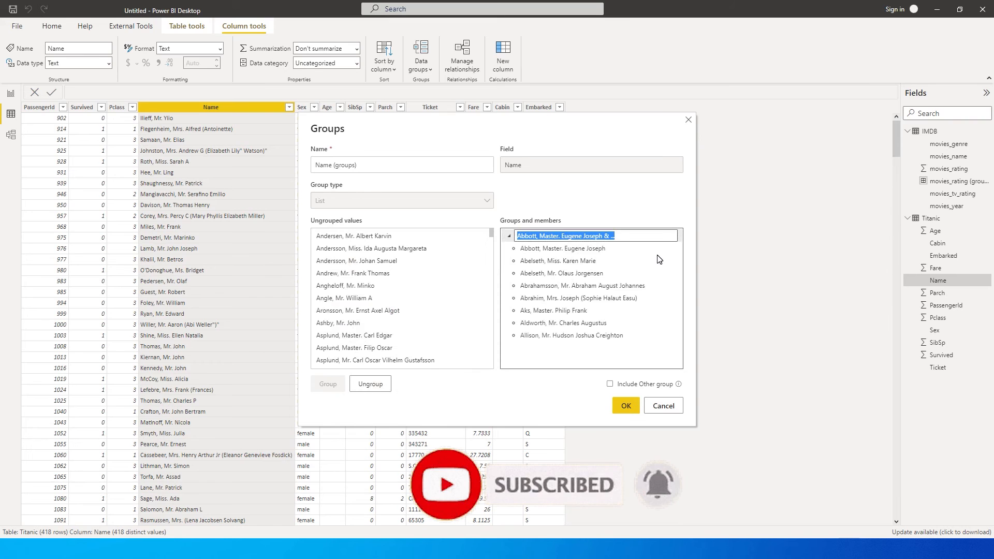
{"action": "type", "text": "Top 10 Members"}
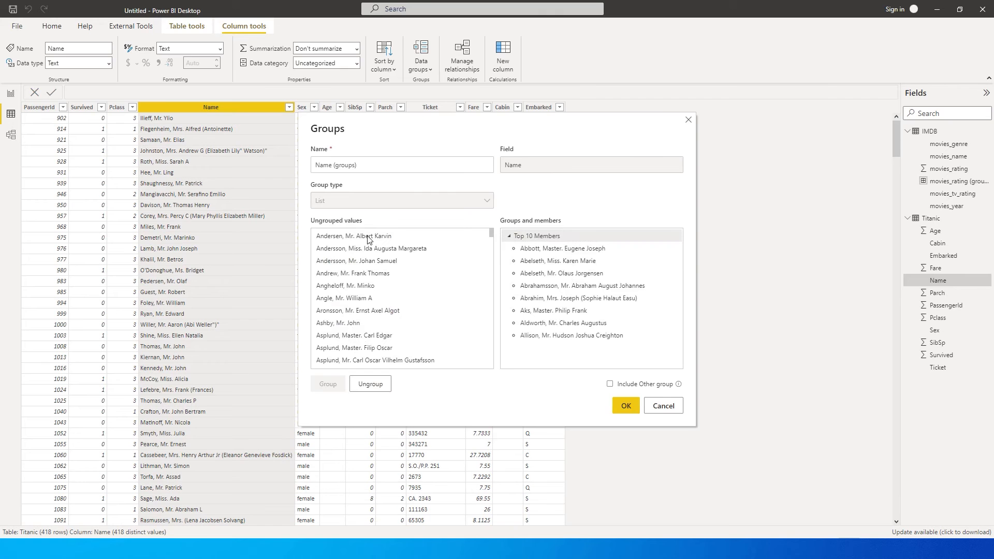
{"action": "mouse_move", "coordinate": [381, 306]}
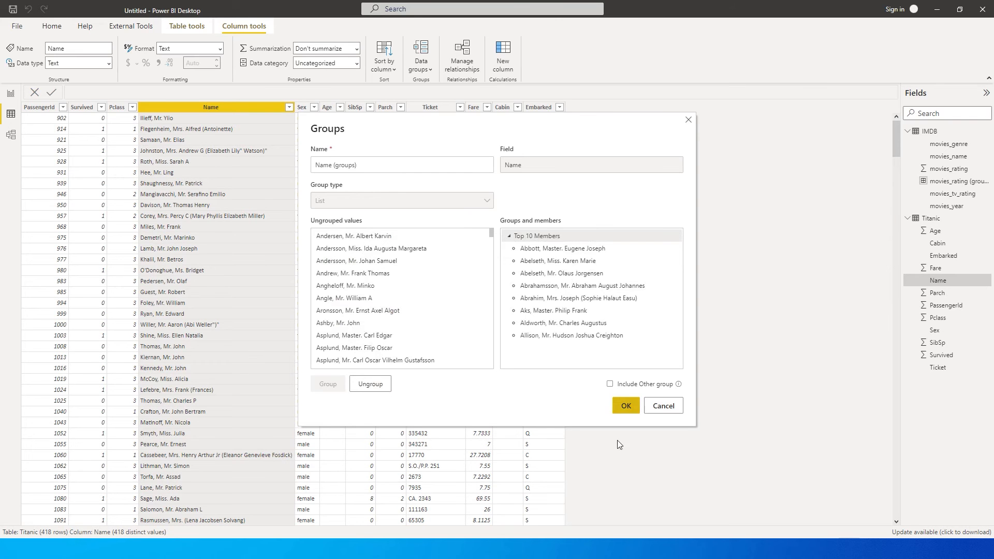
{"action": "left_click", "coordinate": [609, 383]}
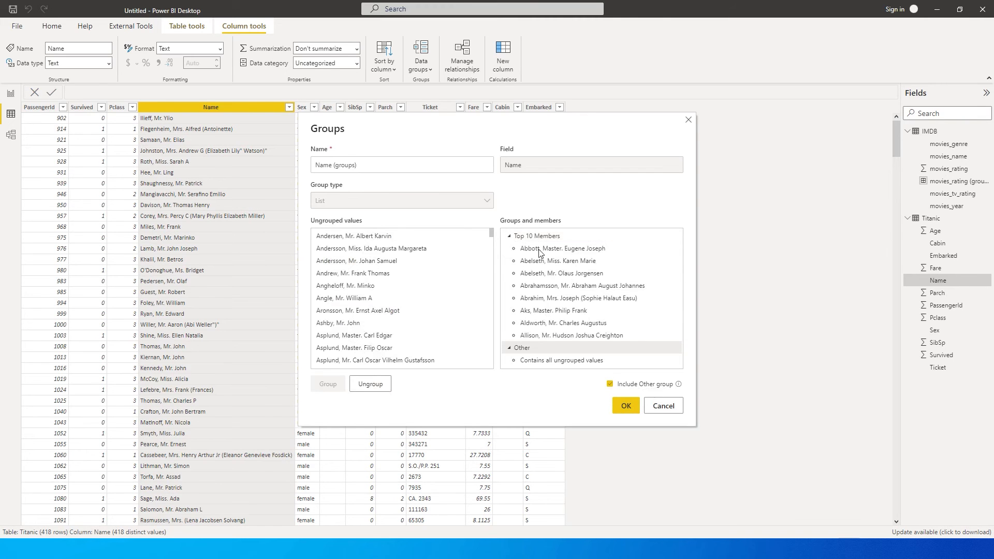
{"action": "left_click", "coordinate": [625, 406]}
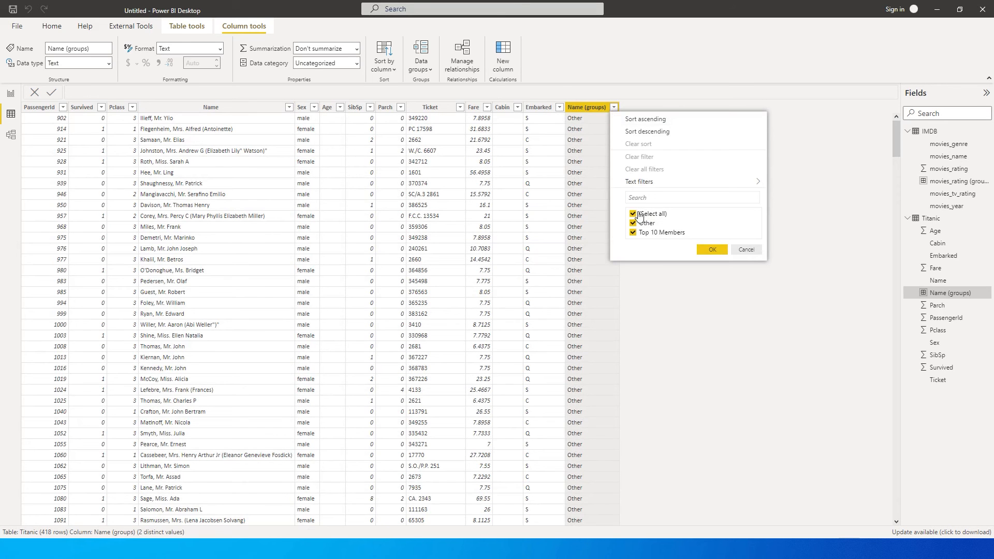
Filter Name (groups) to Other, then clear the filter to show all 418 rows.
{"action": "left_click", "coordinate": [712, 248]}
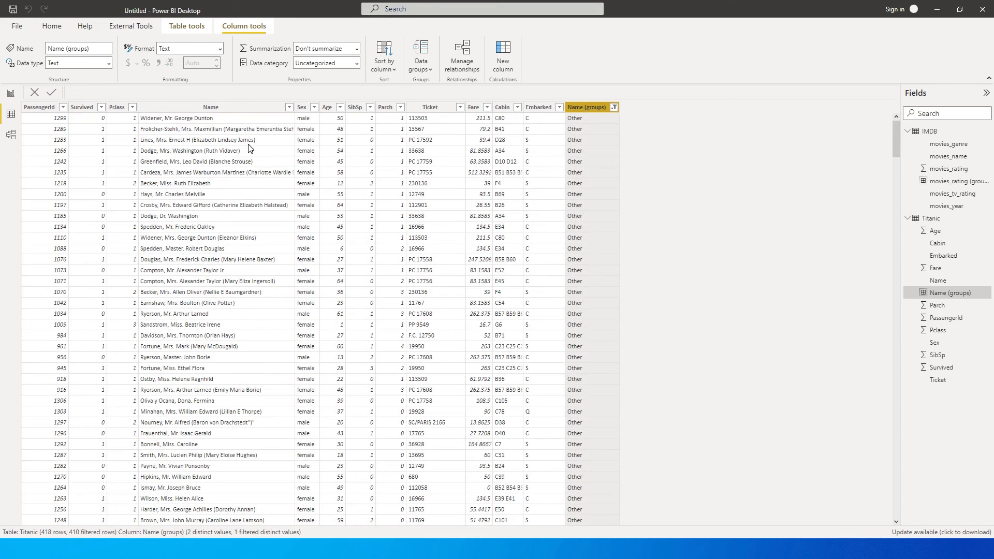
{"action": "left_click", "coordinate": [614, 107]}
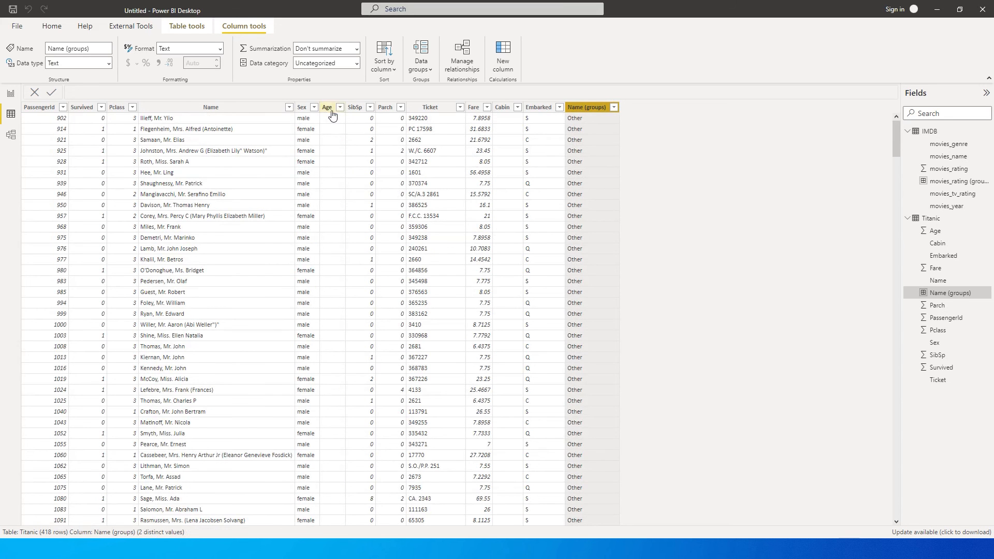
Start a binned group on Age defined by Size of bins.
{"action": "left_click", "coordinate": [339, 106]}
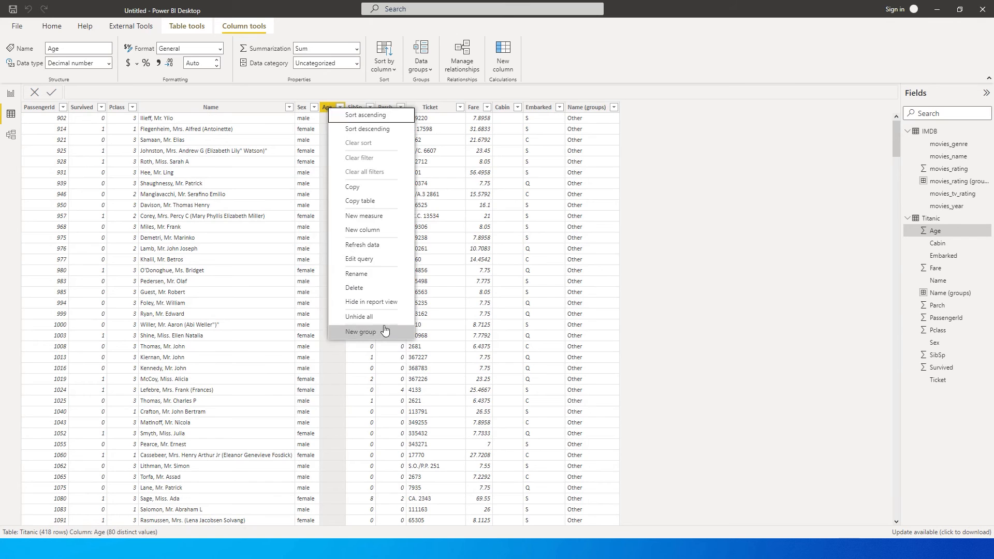
{"action": "left_click", "coordinate": [360, 332]}
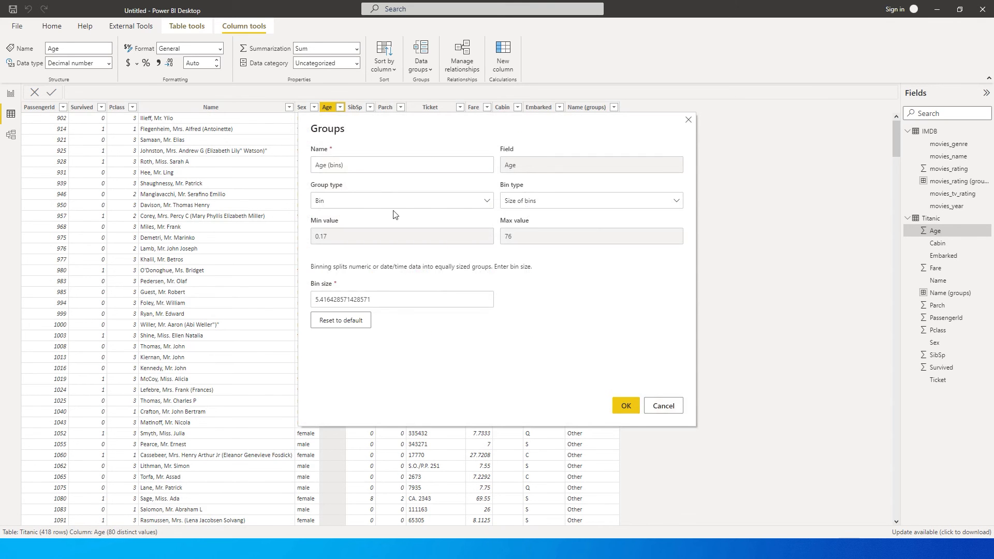
{"action": "mouse_move", "coordinate": [342, 234]}
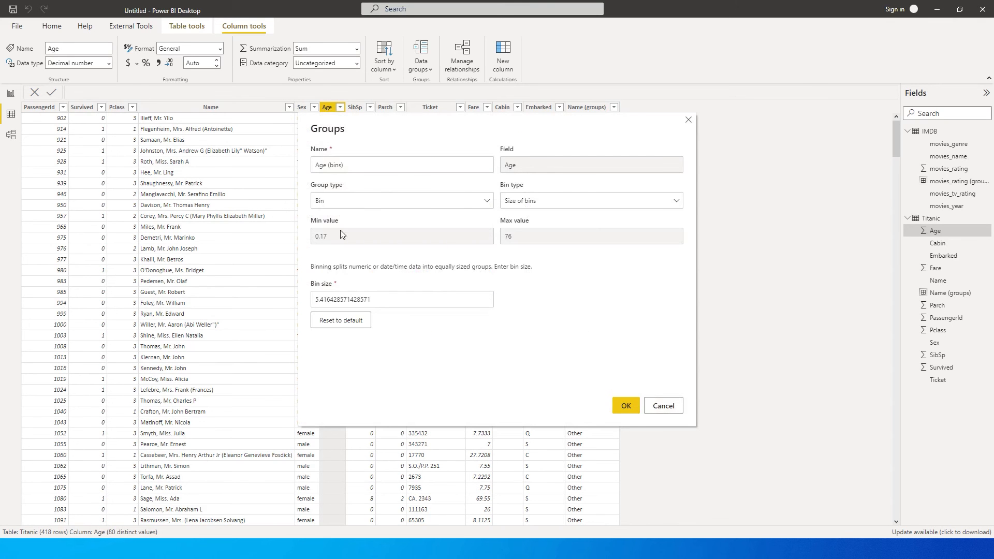
{"action": "mouse_move", "coordinate": [324, 242]}
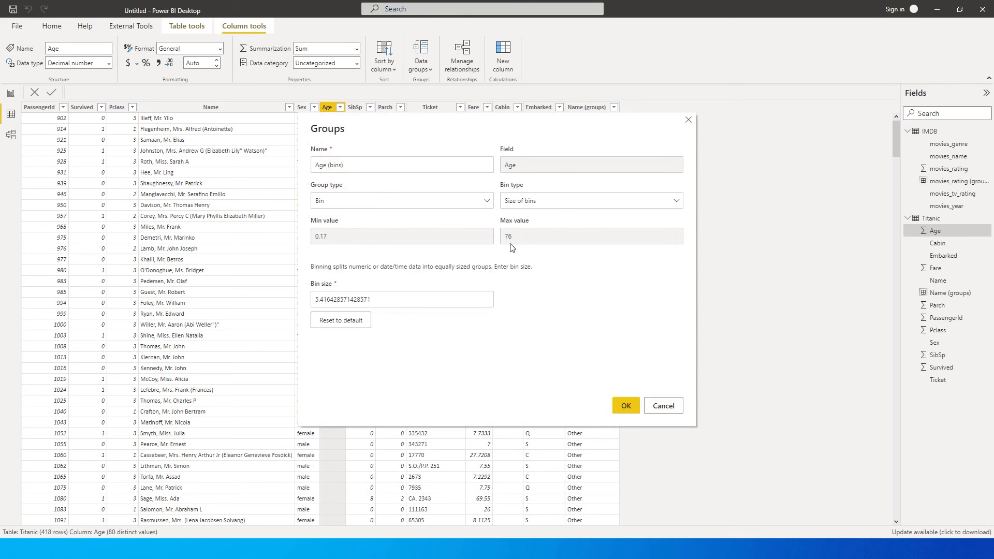
{"action": "mouse_move", "coordinate": [286, 232]}
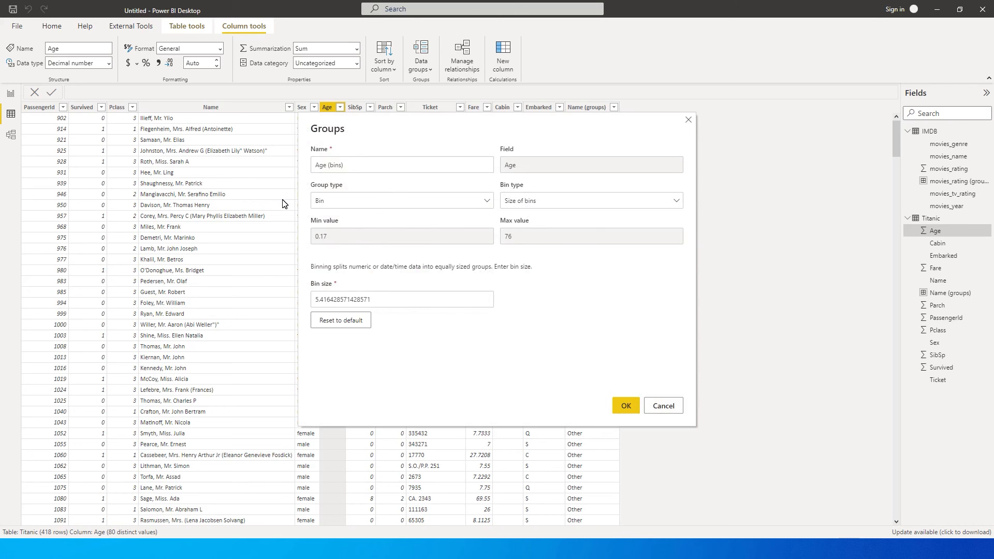
{"action": "mouse_move", "coordinate": [366, 260]}
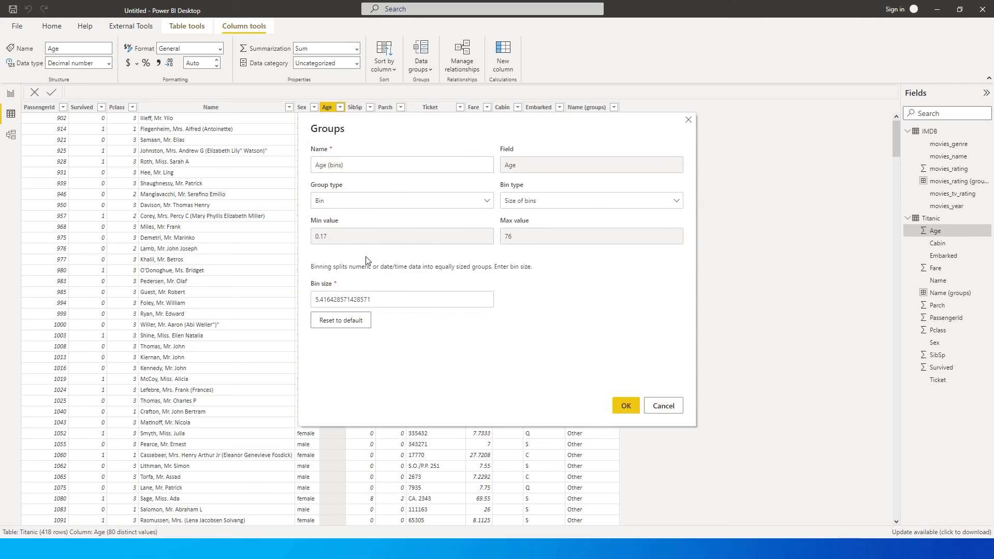
{"action": "mouse_move", "coordinate": [327, 244]}
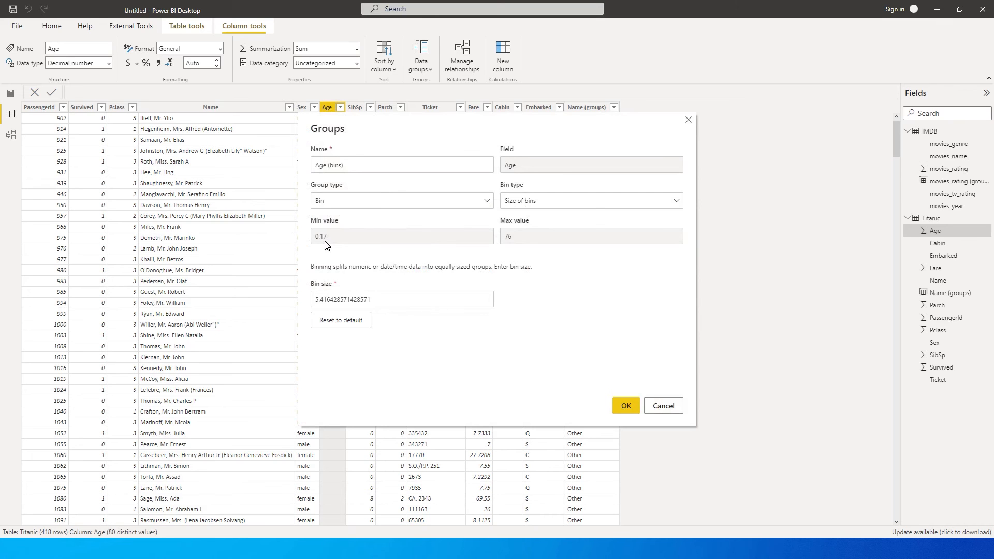
{"action": "mouse_move", "coordinate": [521, 249]}
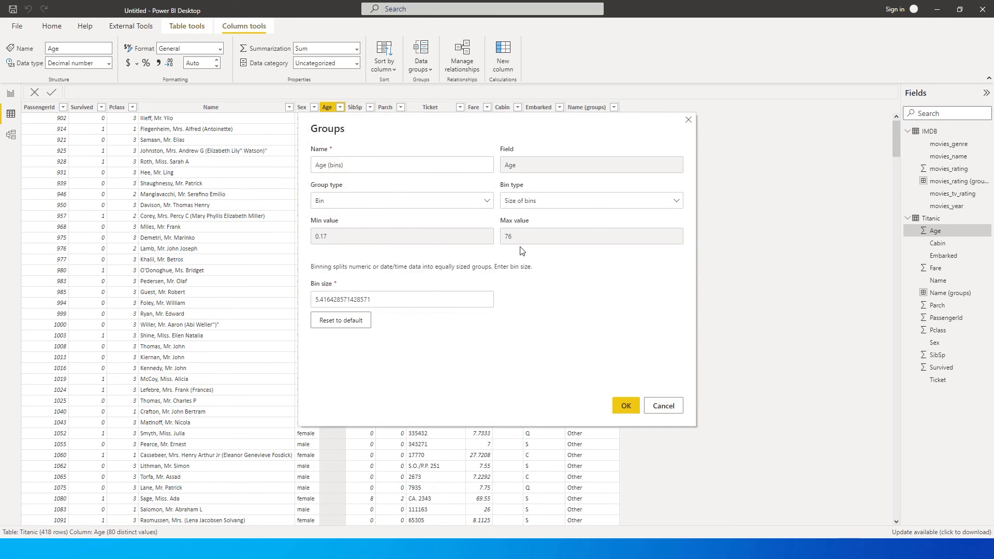
{"action": "mouse_move", "coordinate": [523, 245]}
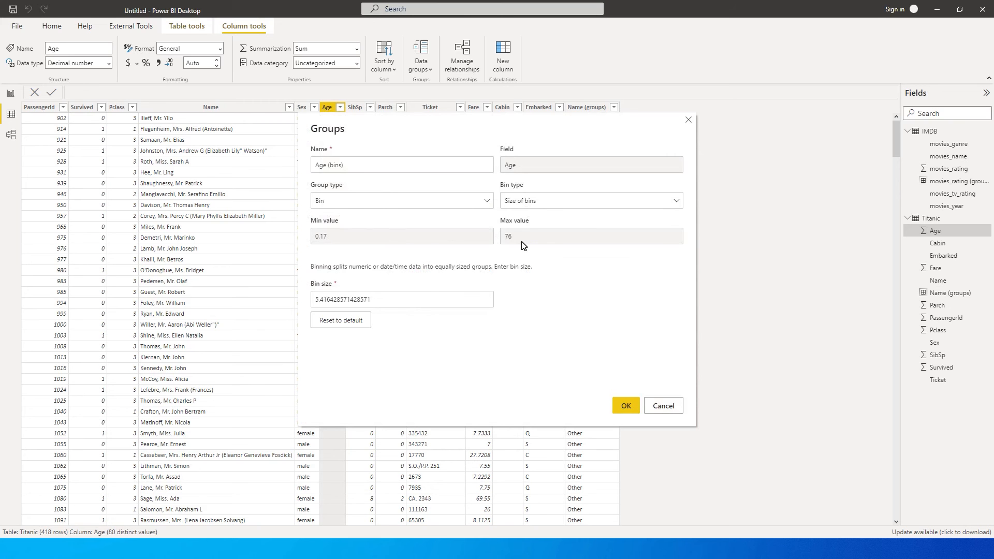
{"action": "mouse_move", "coordinate": [559, 190]}
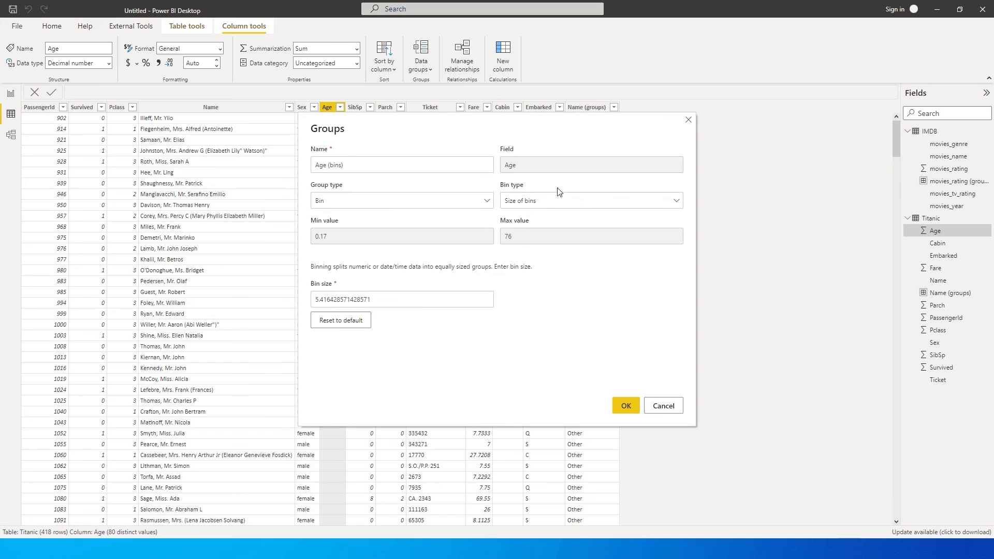
{"action": "left_click", "coordinate": [592, 201]}
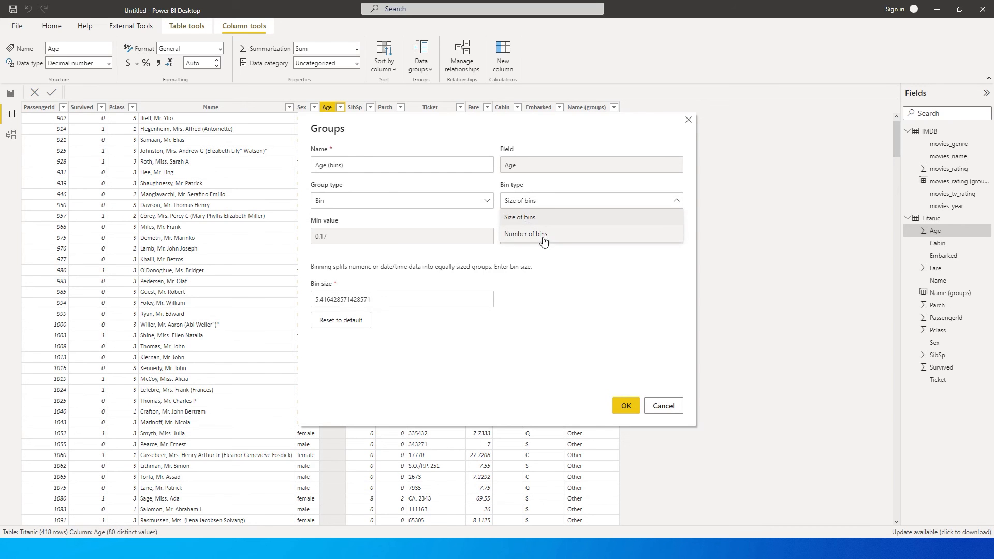
{"action": "mouse_move", "coordinate": [525, 219]}
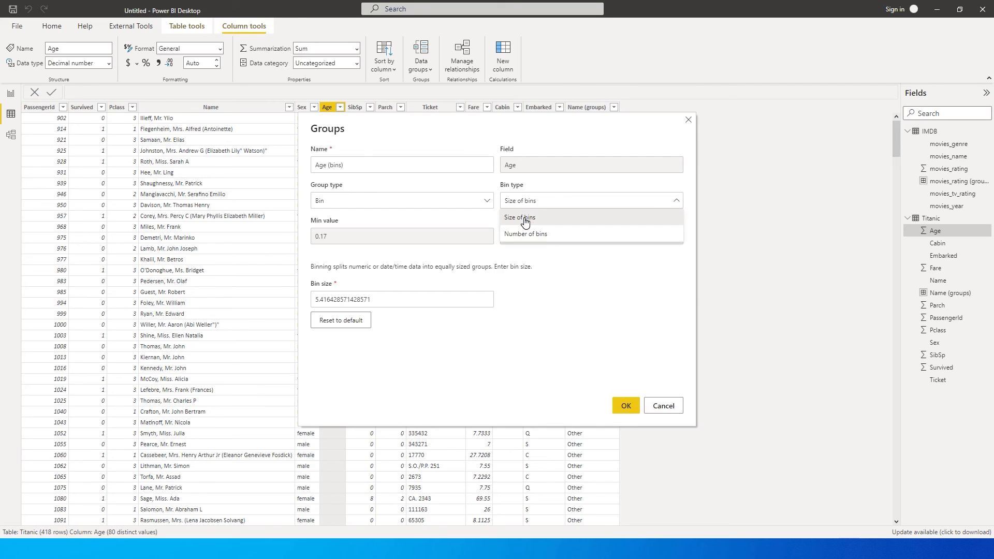
{"action": "left_click", "coordinate": [520, 217]}
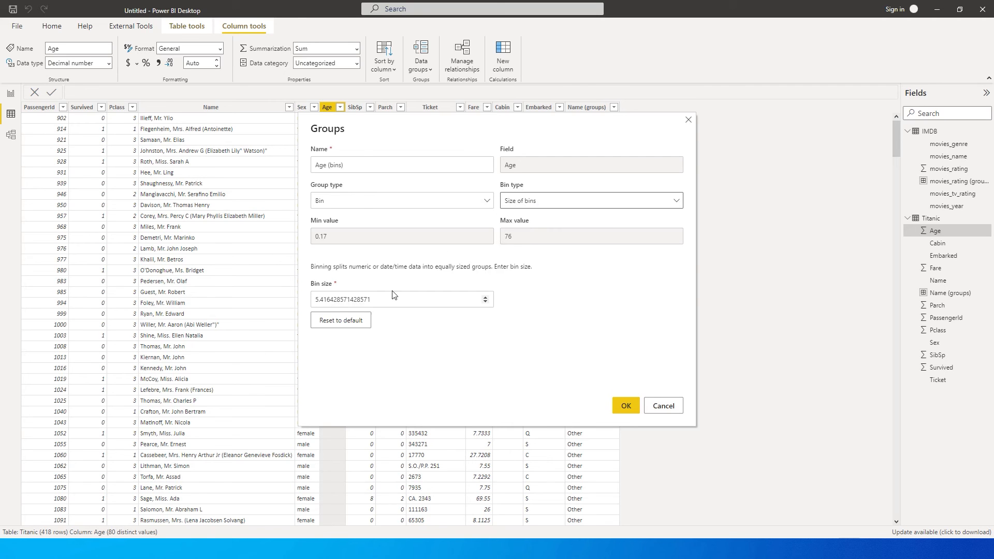
{"action": "left_click", "coordinate": [591, 201]}
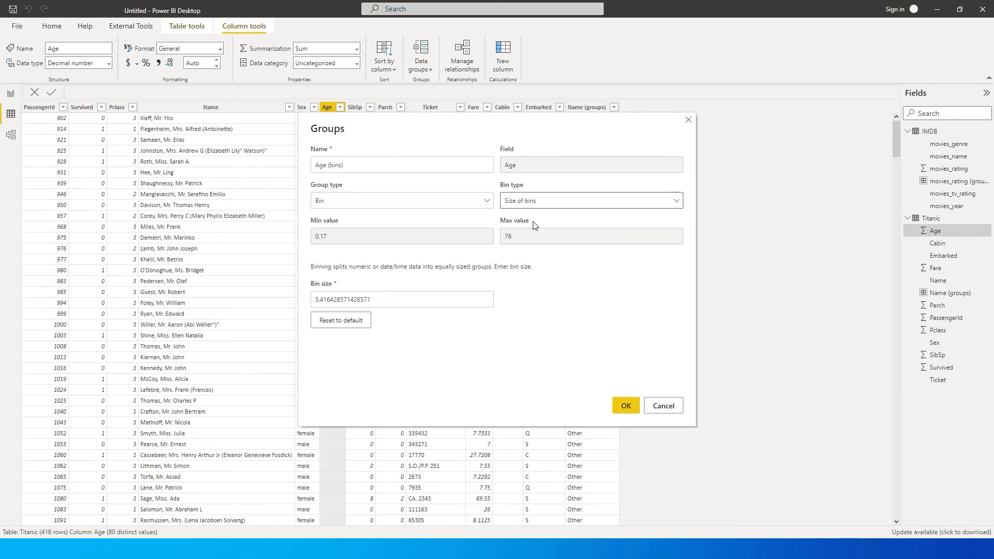
Set the bin size to 10 and create the Age (bins) column.
{"action": "left_click", "coordinate": [402, 299]}
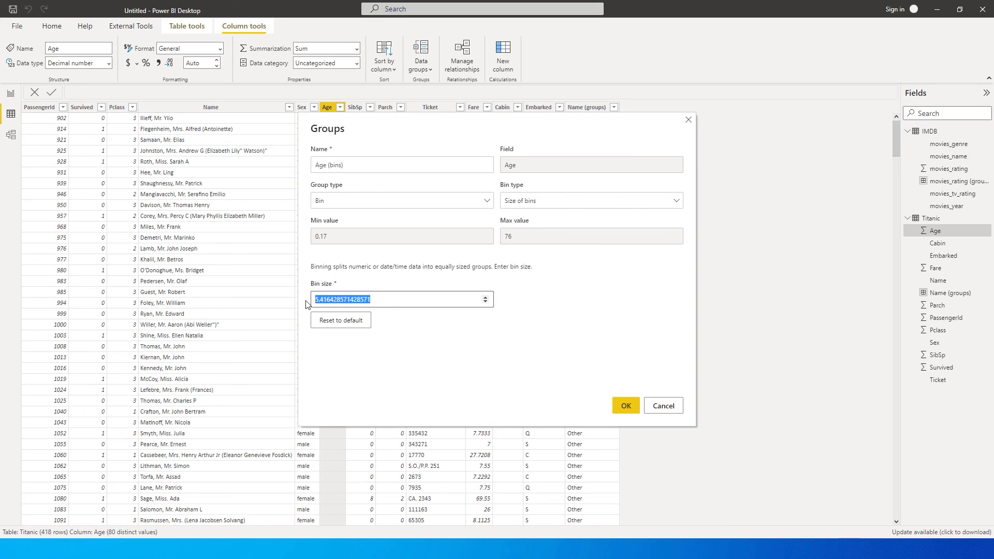
{"action": "mouse_move", "coordinate": [366, 223]}
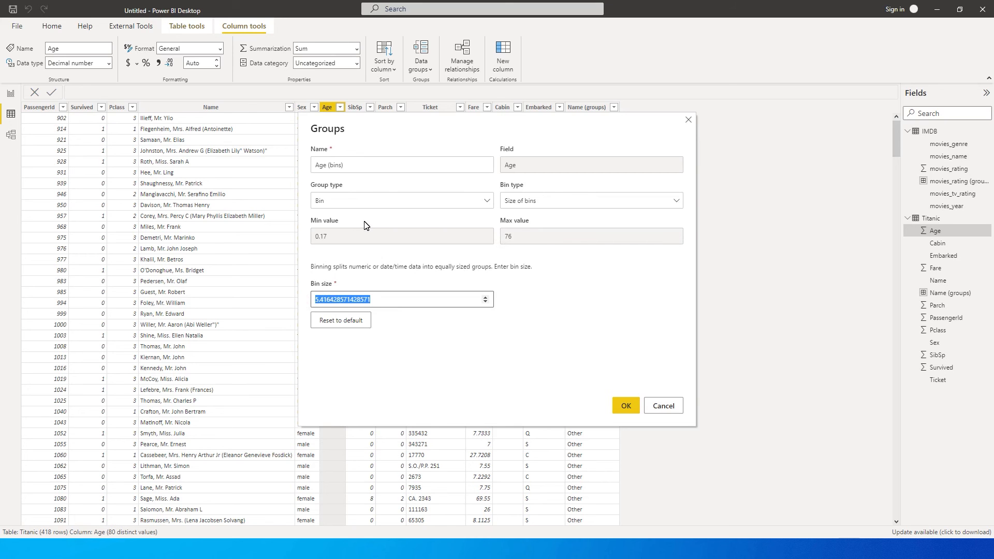
{"action": "type", "text": "10"}
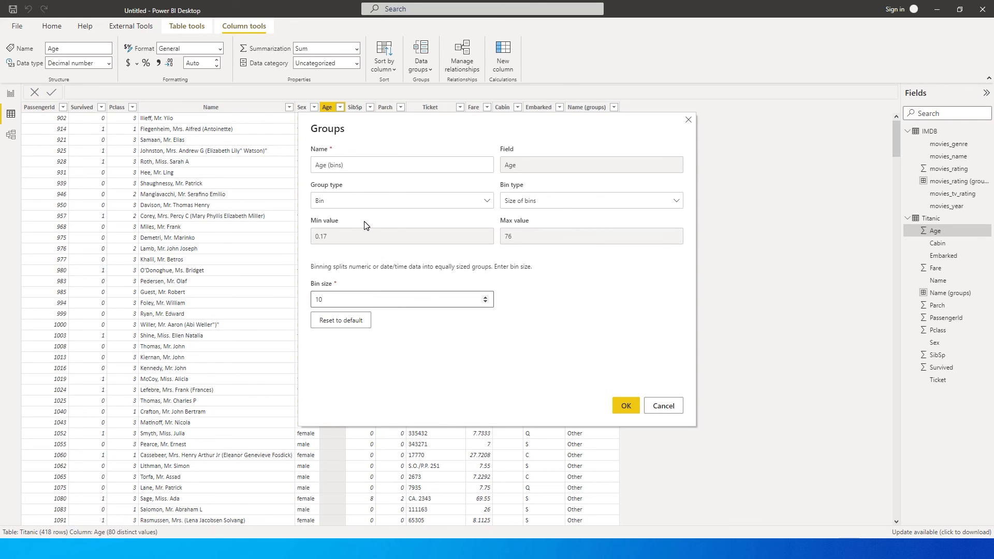
{"action": "mouse_move", "coordinate": [476, 256]}
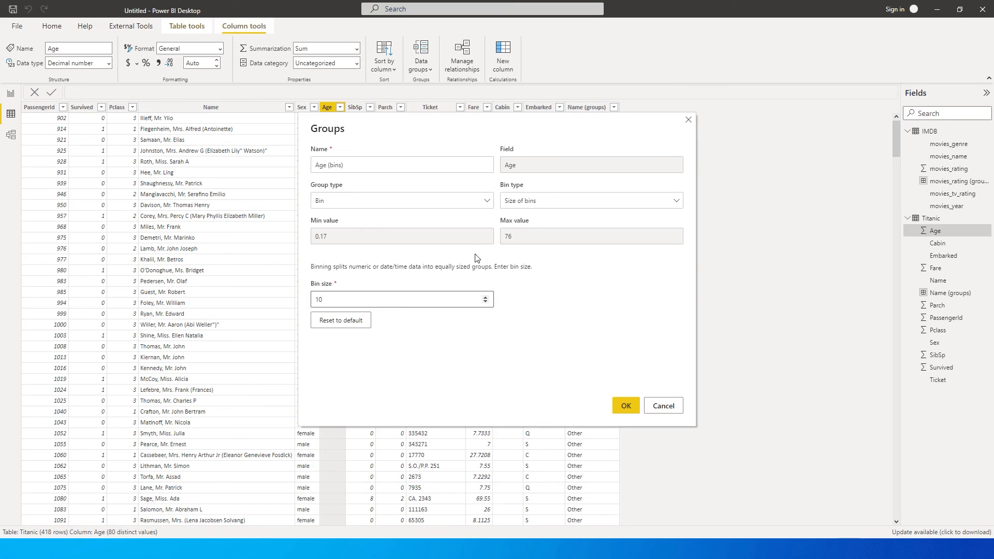
{"action": "left_click", "coordinate": [626, 406]}
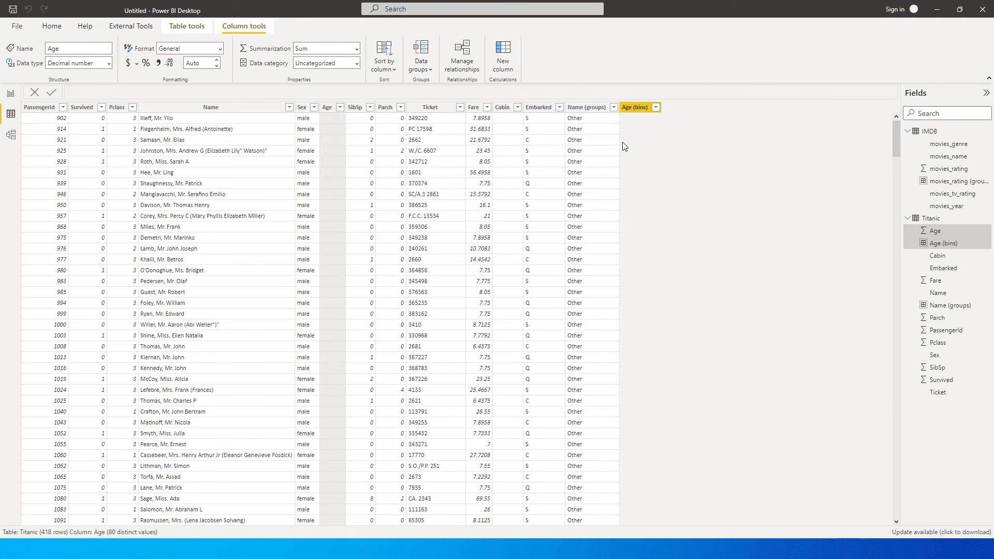
{"action": "left_click", "coordinate": [654, 107]}
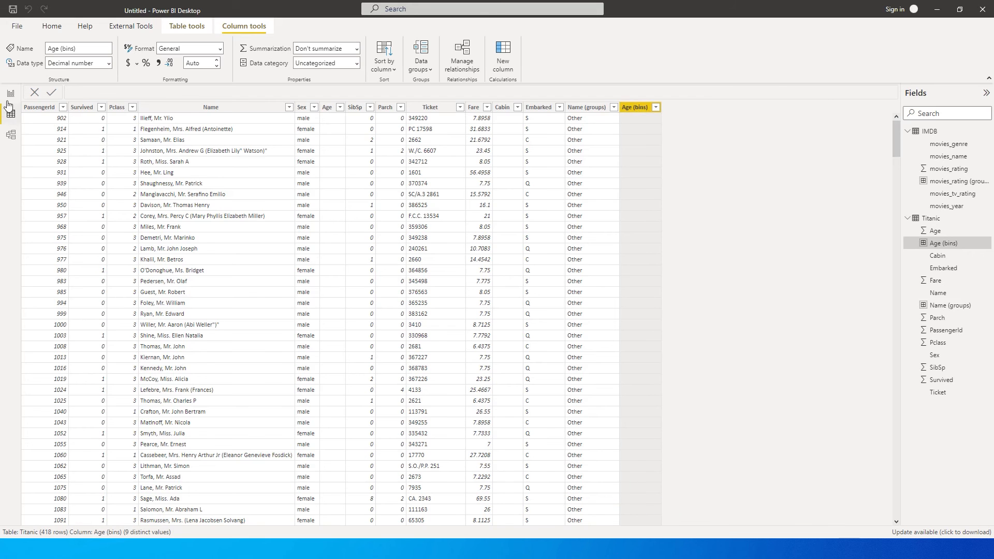
Add report Page 2 with an enlarged visual using Age (bins) on its axis.
{"action": "left_click", "coordinate": [8, 93]}
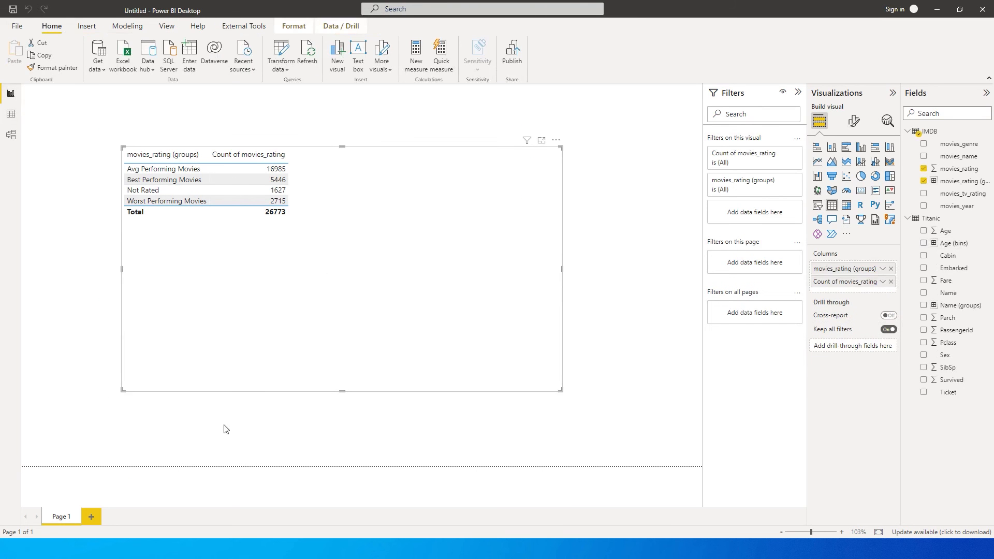
{"action": "left_click", "coordinate": [91, 515]}
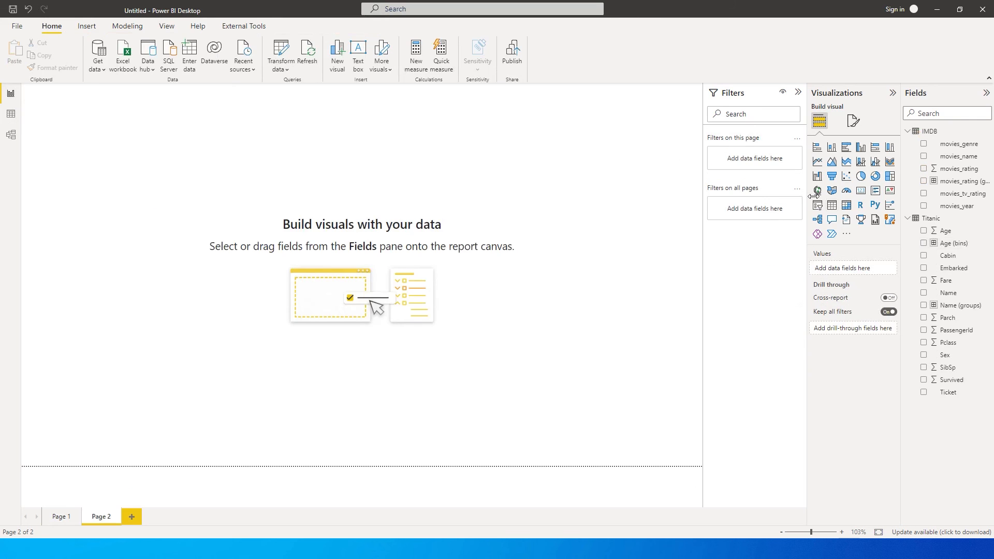
{"action": "mouse_move", "coordinate": [930, 247]}
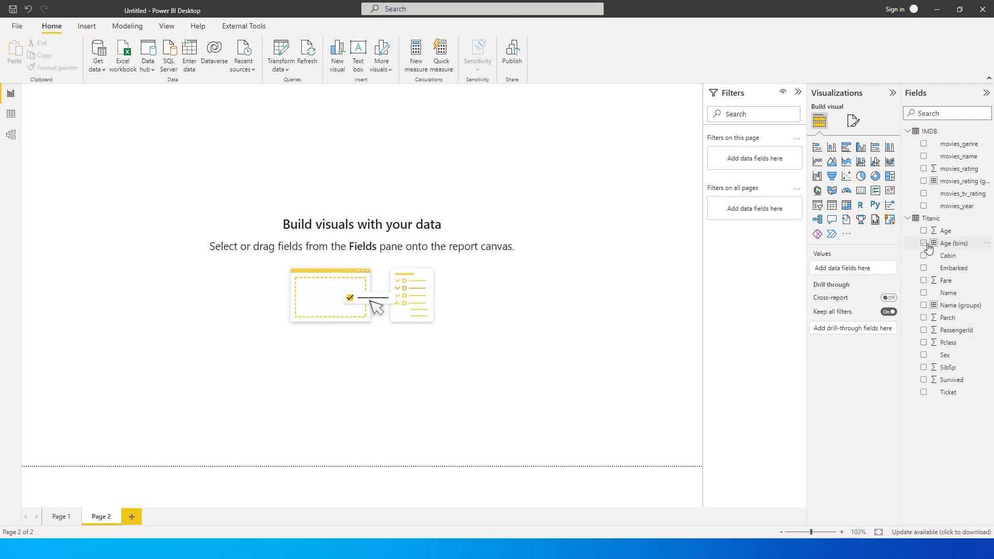
{"action": "left_click", "coordinate": [923, 243]}
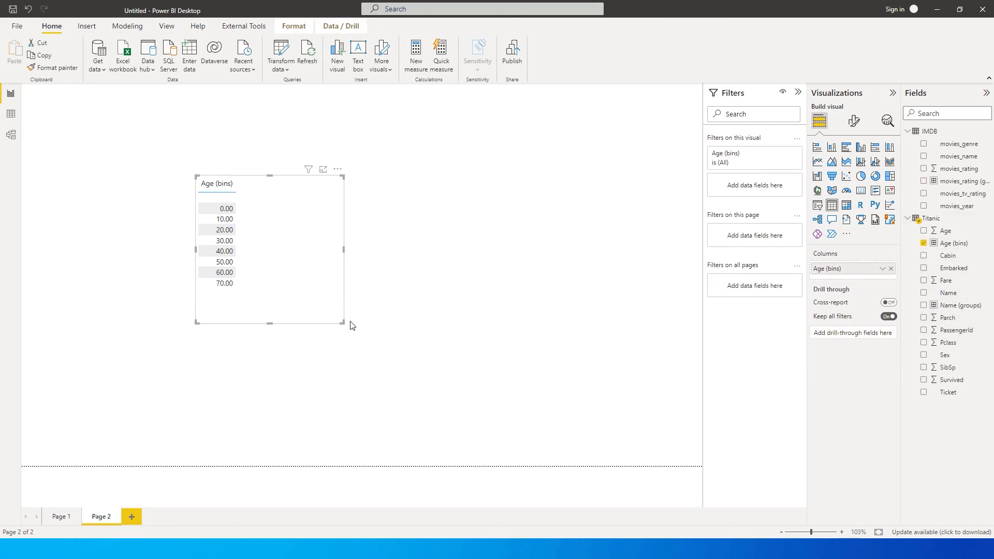
{"action": "left_click_drag", "start_coordinate": [349, 323], "coordinate": [478, 382]}
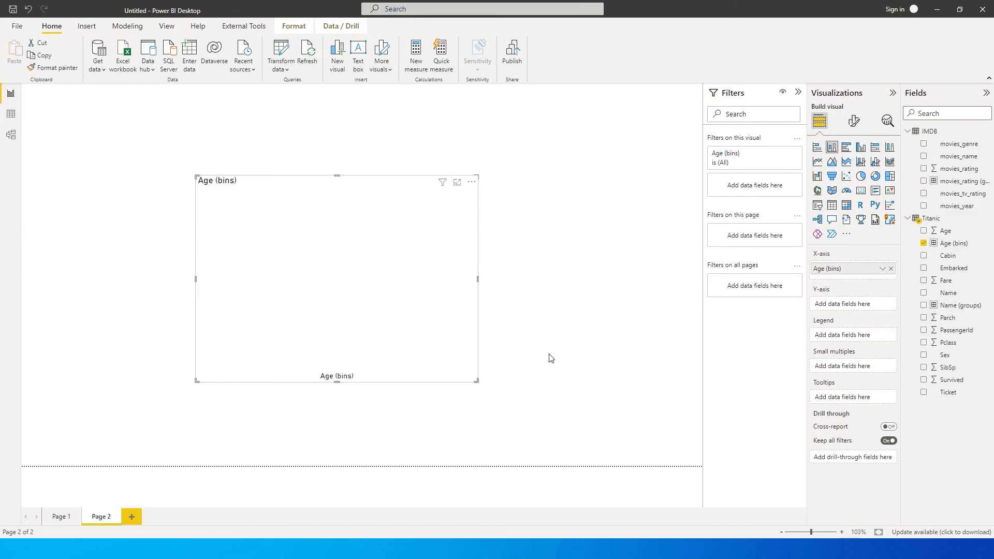
{"action": "mouse_move", "coordinate": [953, 296]}
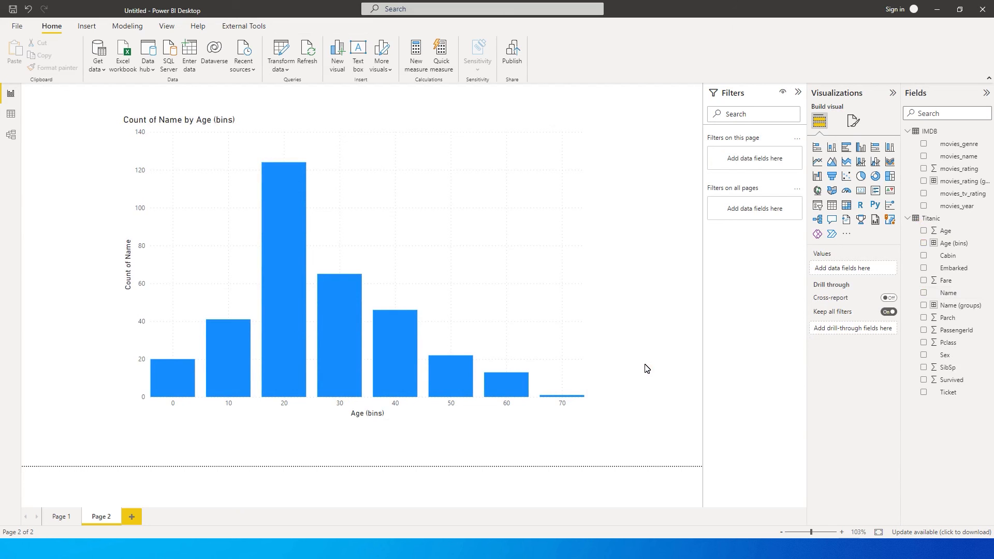
{"action": "mouse_move", "coordinate": [514, 243]}
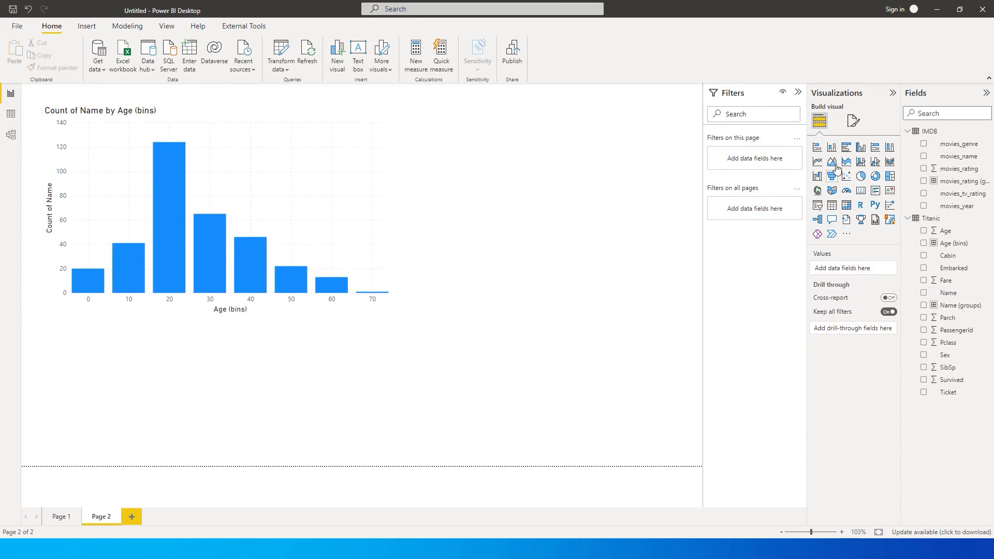
Add a clustered column chart with unbinned Age on the X-axis and Count of Name on the Y-axis.
{"action": "left_click", "coordinate": [831, 147]}
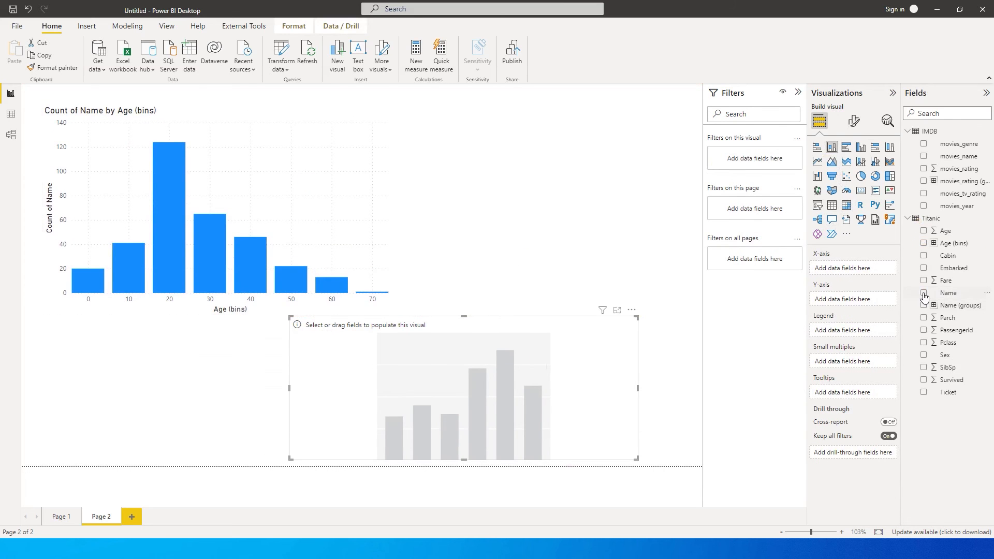
{"action": "left_click", "coordinate": [924, 230]}
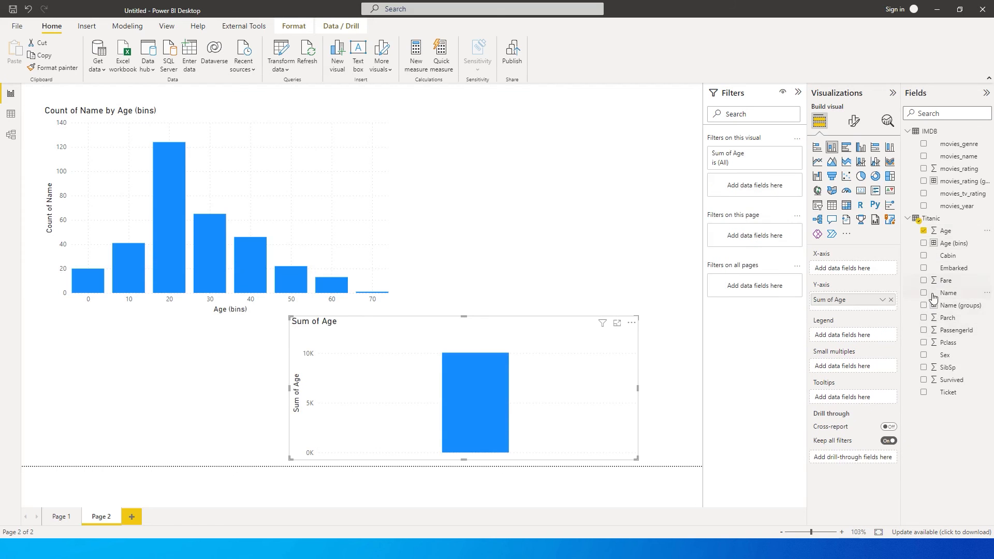
{"action": "left_click", "coordinate": [924, 292]}
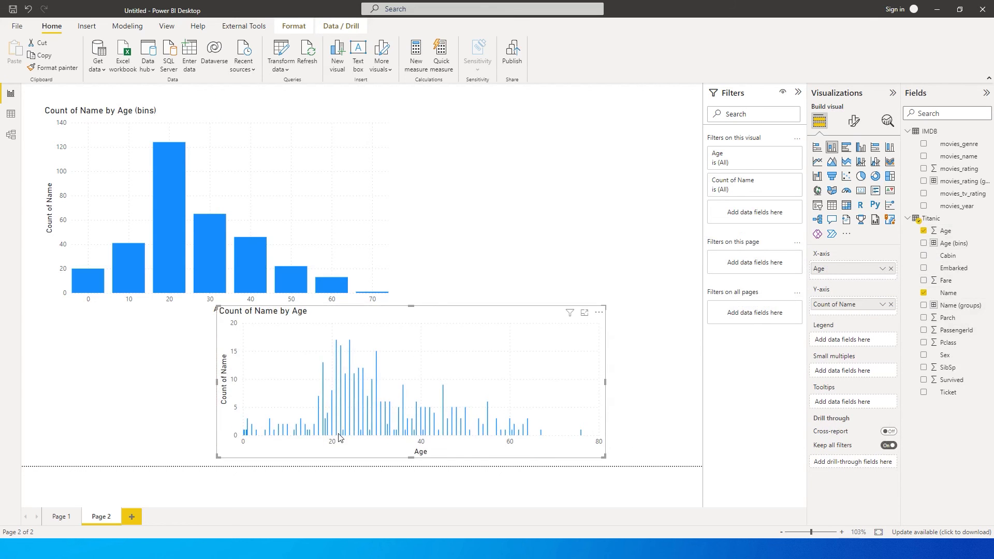
{"action": "mouse_move", "coordinate": [333, 438]}
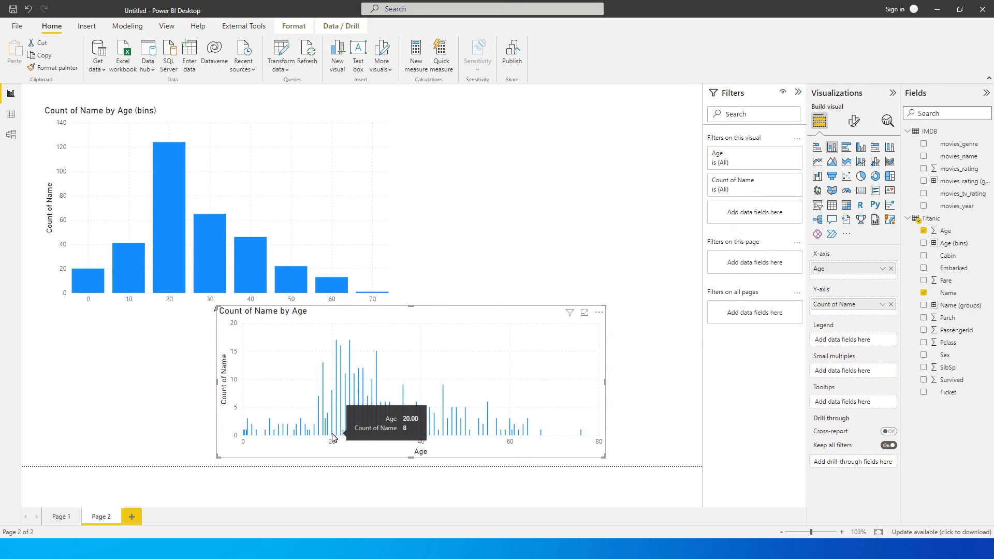
{"action": "mouse_move", "coordinate": [337, 437]}
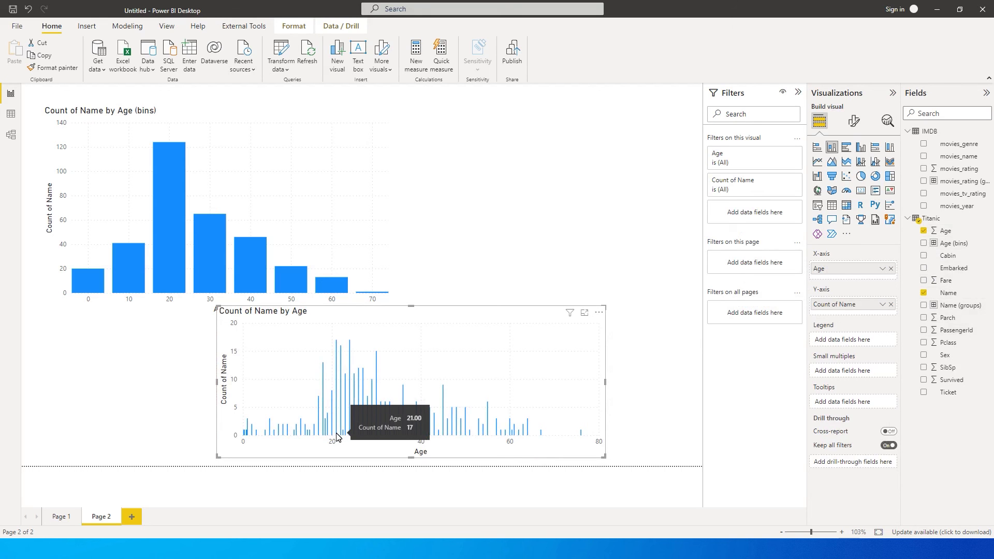
{"action": "mouse_move", "coordinate": [512, 427]}
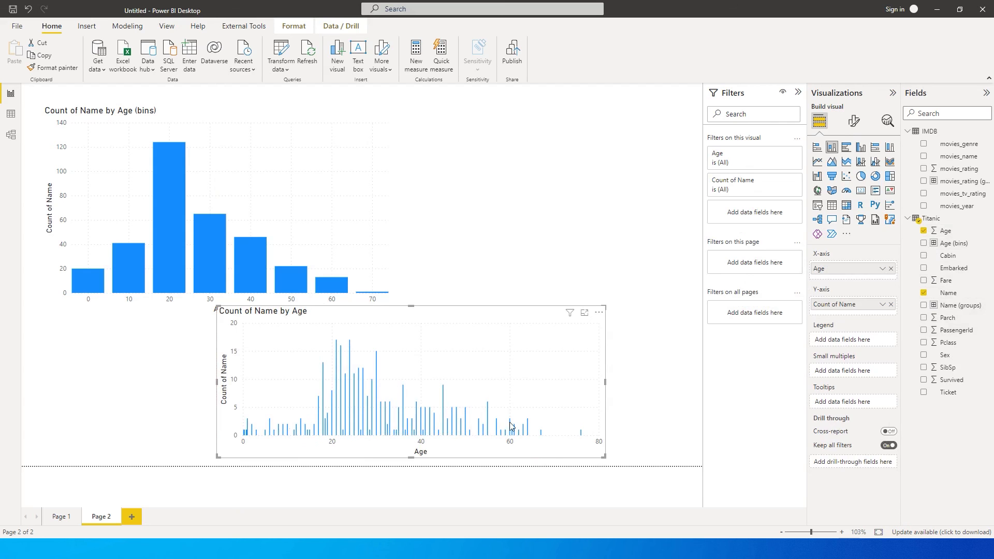
{"action": "mouse_move", "coordinate": [542, 325]}
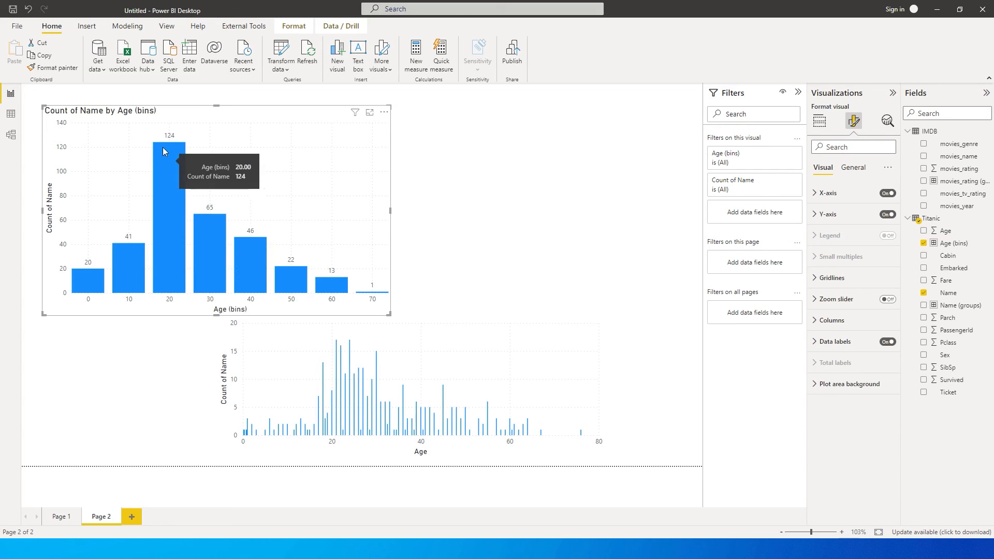
{"action": "mouse_move", "coordinate": [214, 286]}
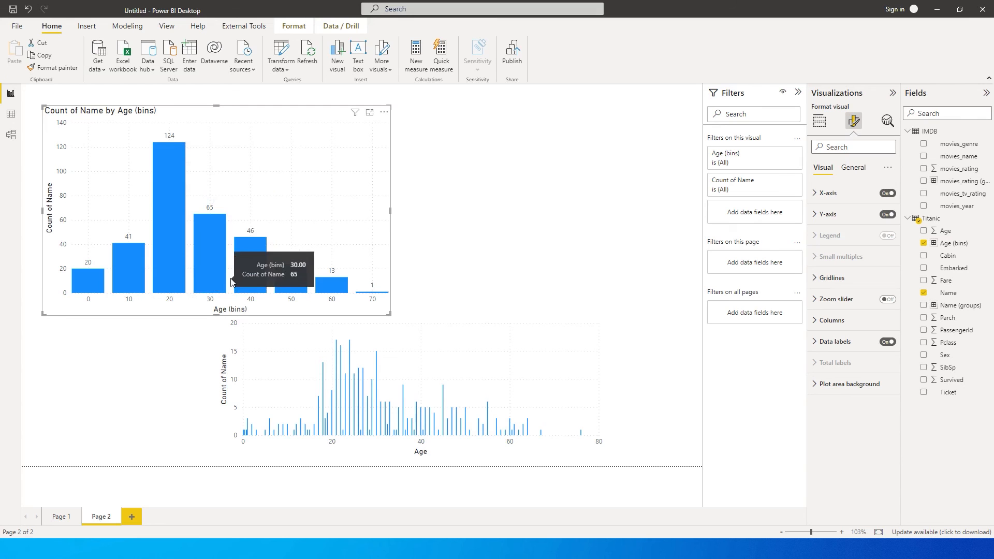
{"action": "mouse_move", "coordinate": [246, 286]}
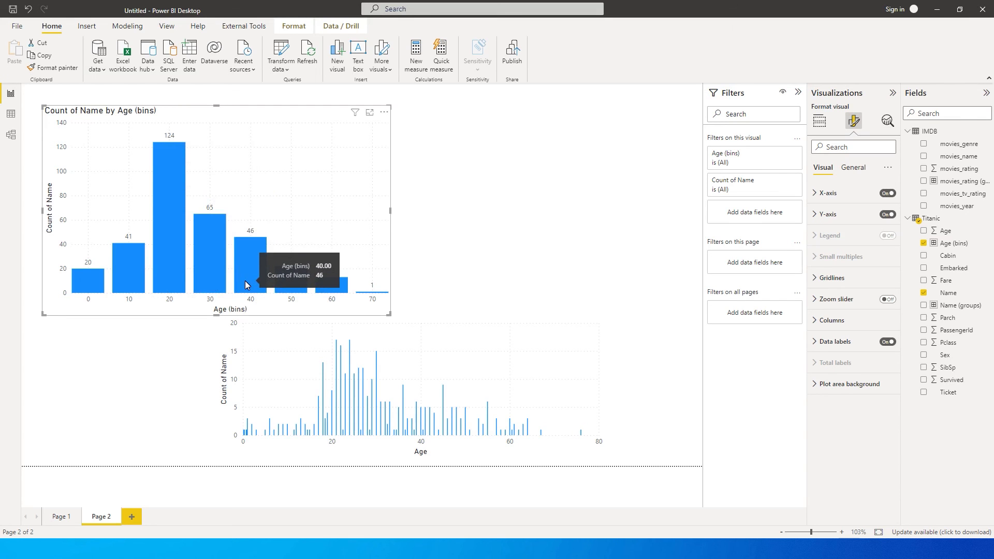
{"action": "mouse_move", "coordinate": [122, 290]}
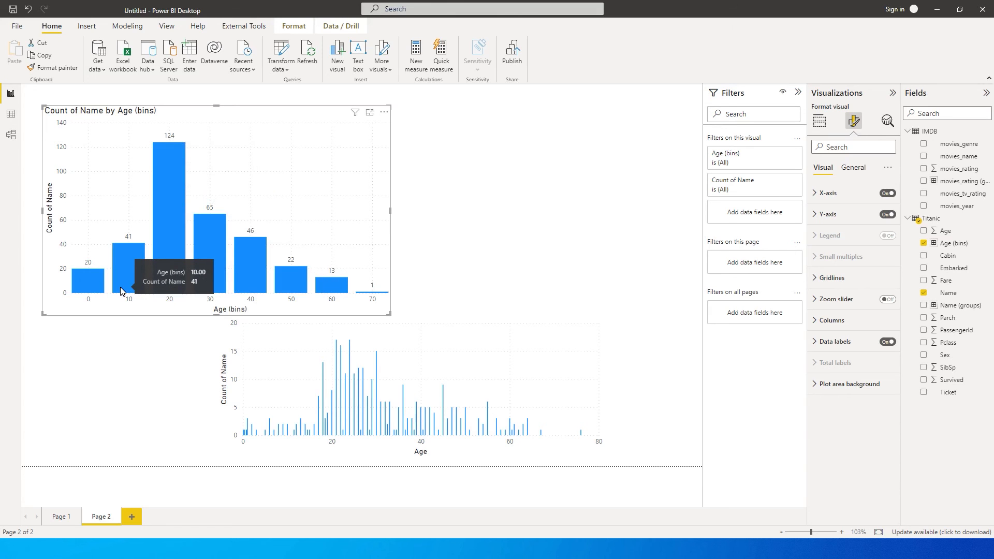
{"action": "mouse_move", "coordinate": [92, 273]}
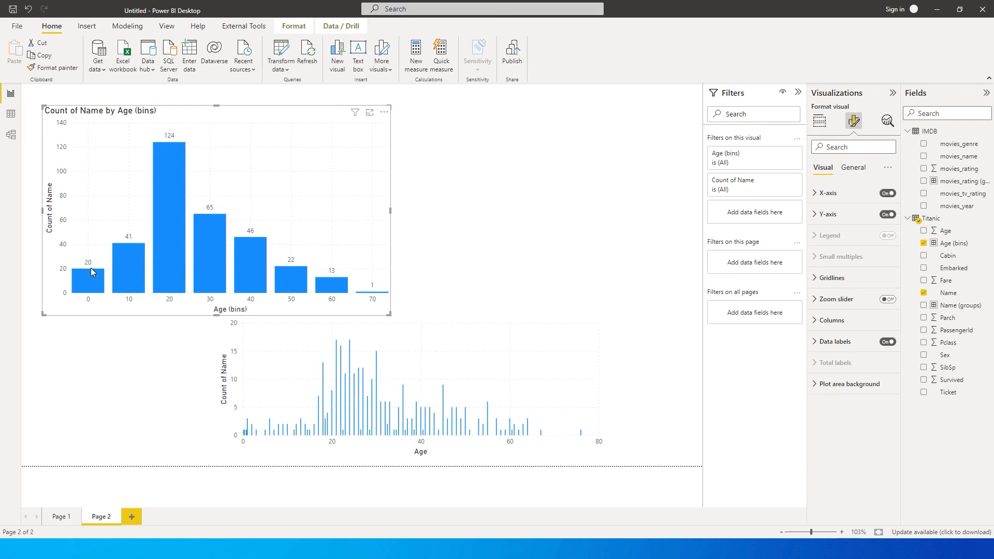
{"action": "mouse_move", "coordinate": [371, 296]}
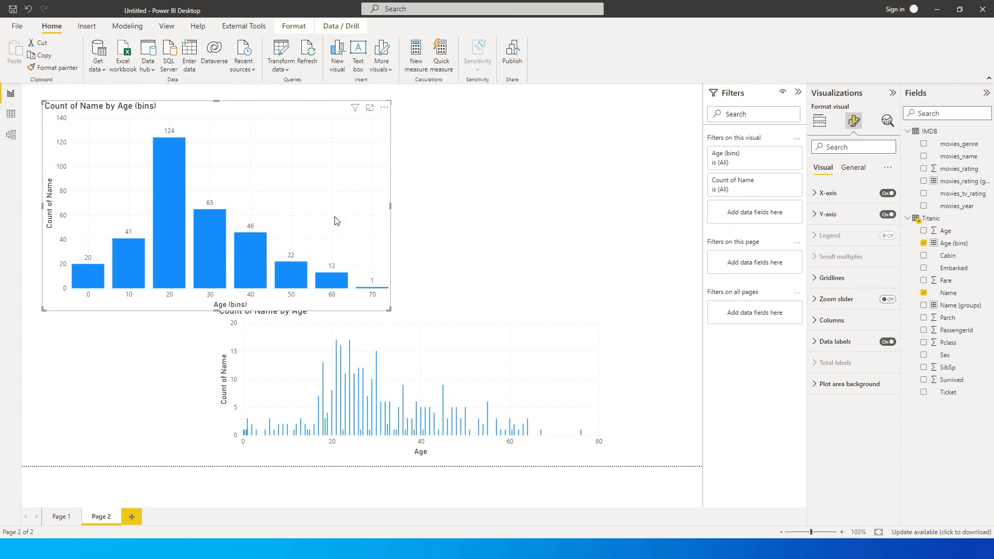
{"action": "mouse_move", "coordinate": [335, 247]}
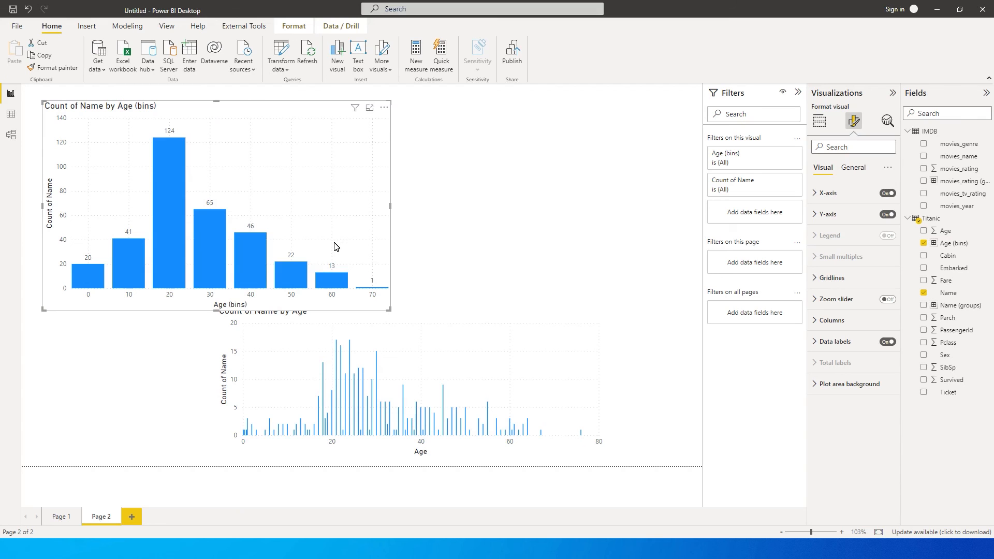